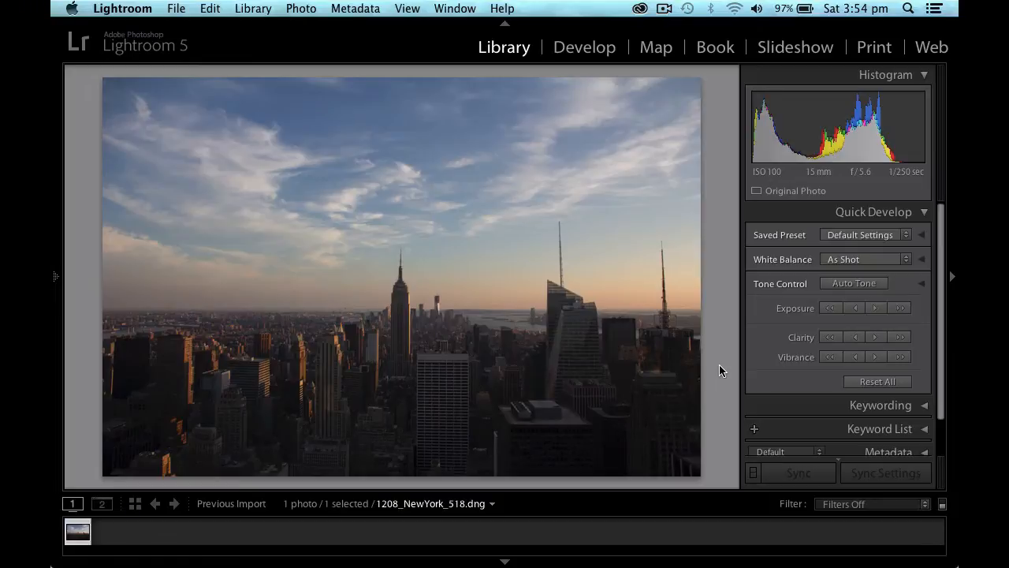
{"action": "mouse_move", "coordinate": [599, 53]}
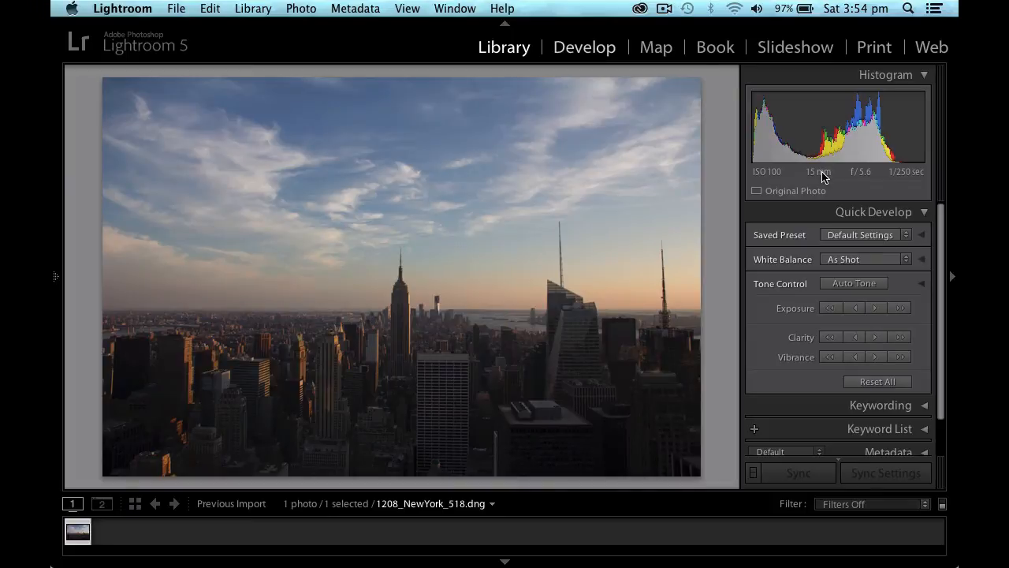
Step: Switch the selected New York skyline photo into the Develop module
{"action": "left_click", "coordinate": [583, 47]}
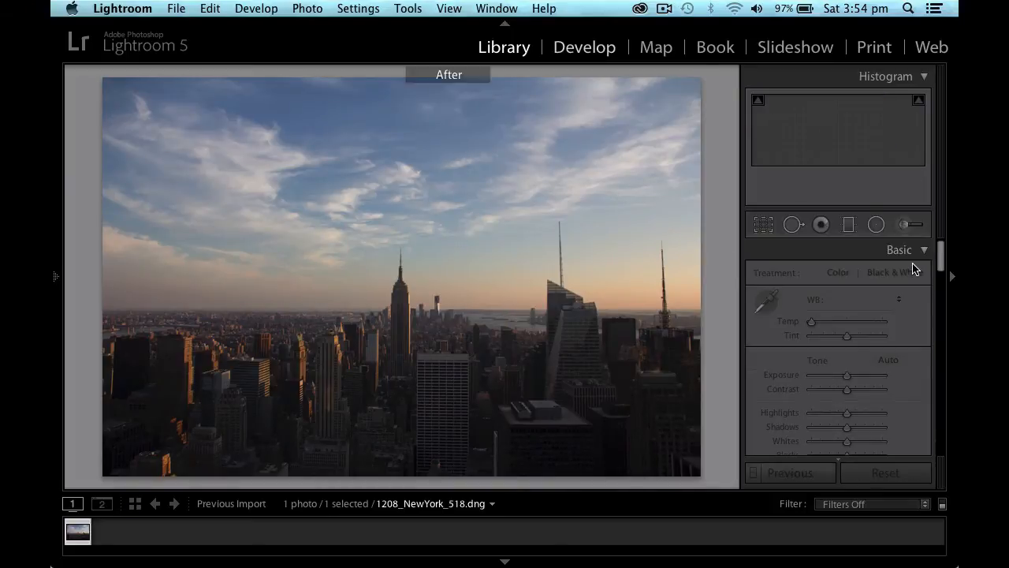
{"action": "left_click", "coordinate": [583, 47]}
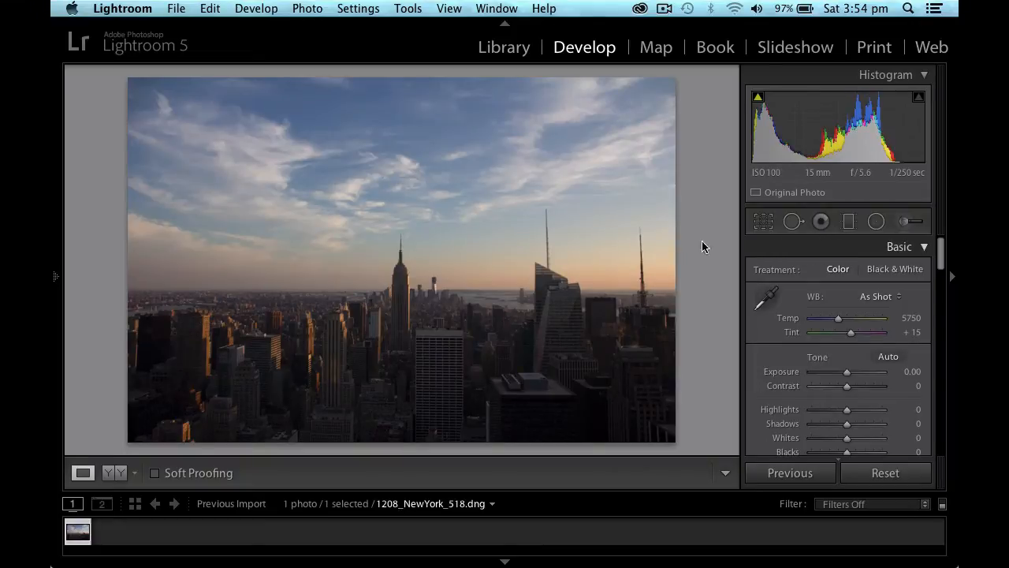
{"action": "mouse_move", "coordinate": [325, 287]}
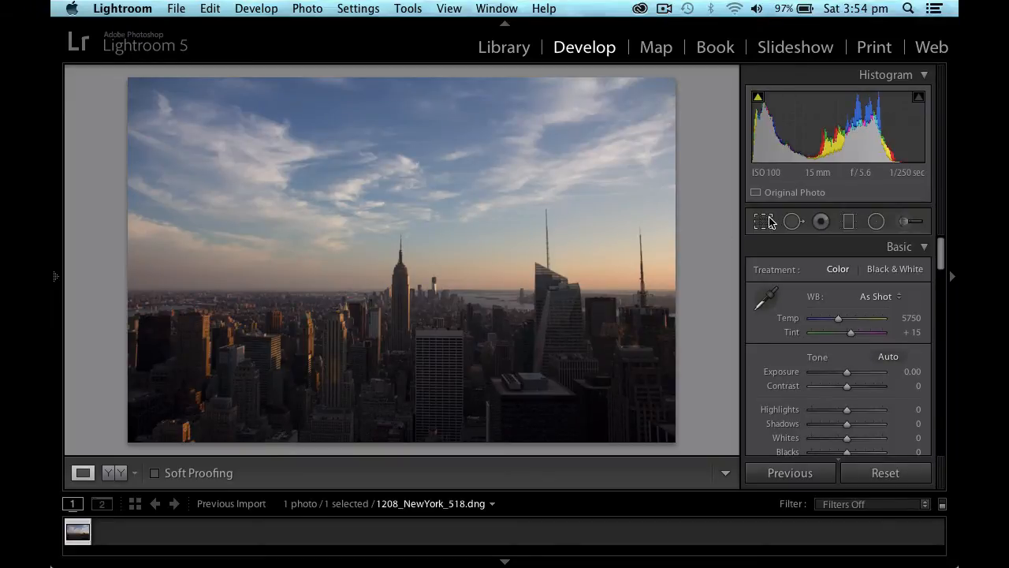
Step: Straighten the photo by tracing the horizon, rotating it about -0.60 degrees
{"action": "left_click", "coordinate": [763, 221]}
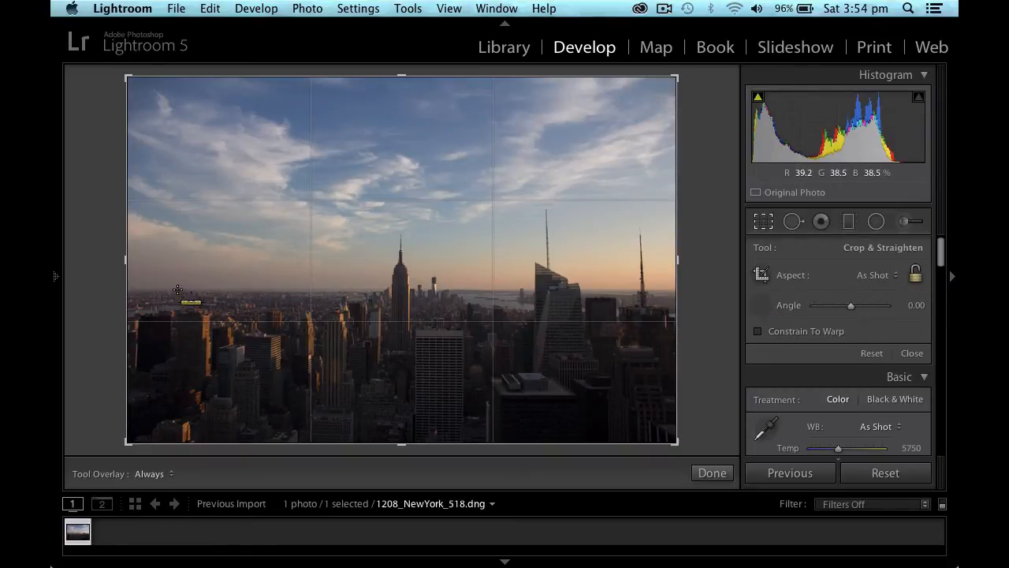
{"action": "left_click_drag", "start_coordinate": [176, 290], "coordinate": [344, 280]}
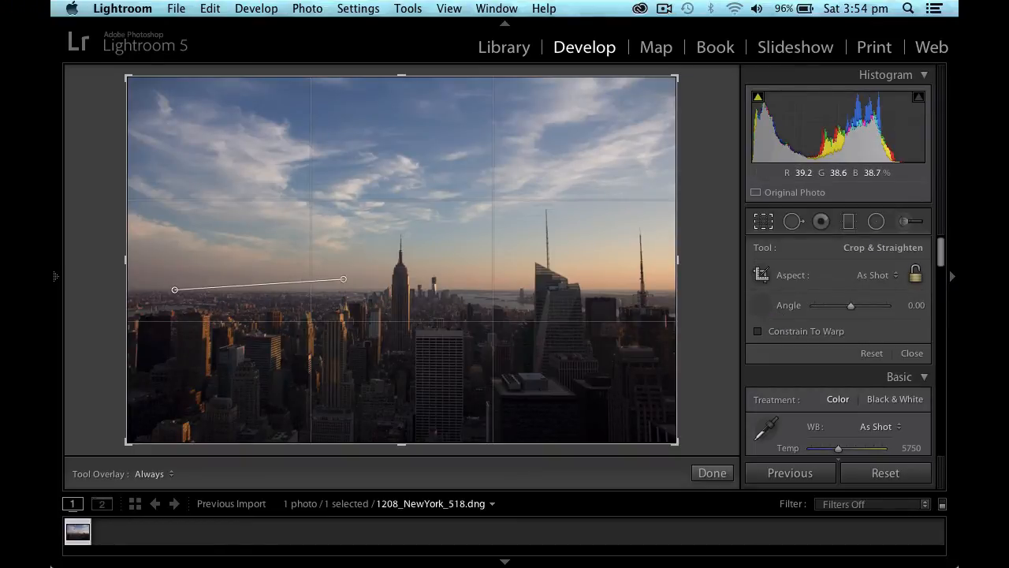
{"action": "left_click_drag", "start_coordinate": [344, 278], "coordinate": [402, 292]}
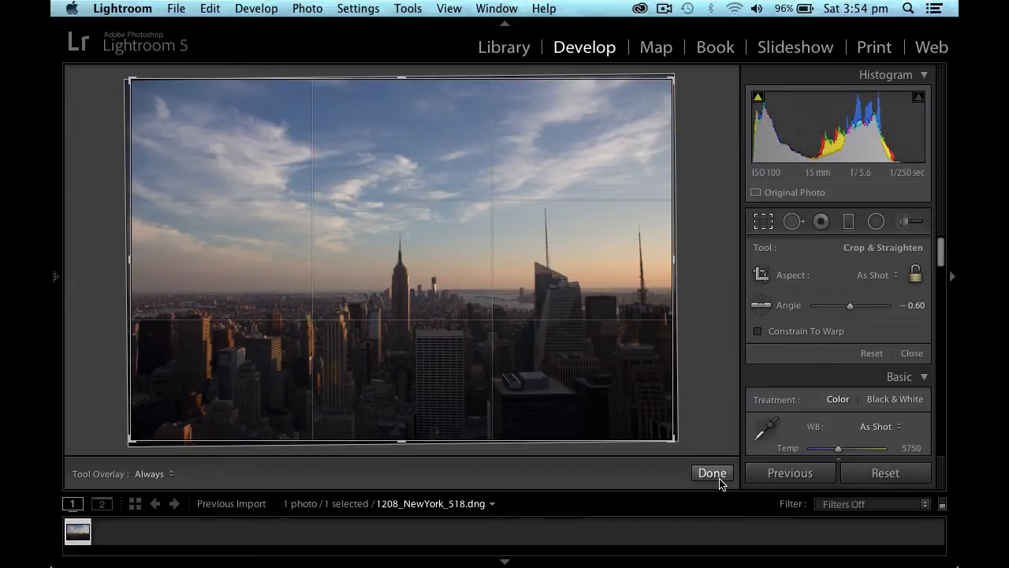
Step: Commit the straightened crop and raise Exposure to +0.50
{"action": "left_click", "coordinate": [713, 473]}
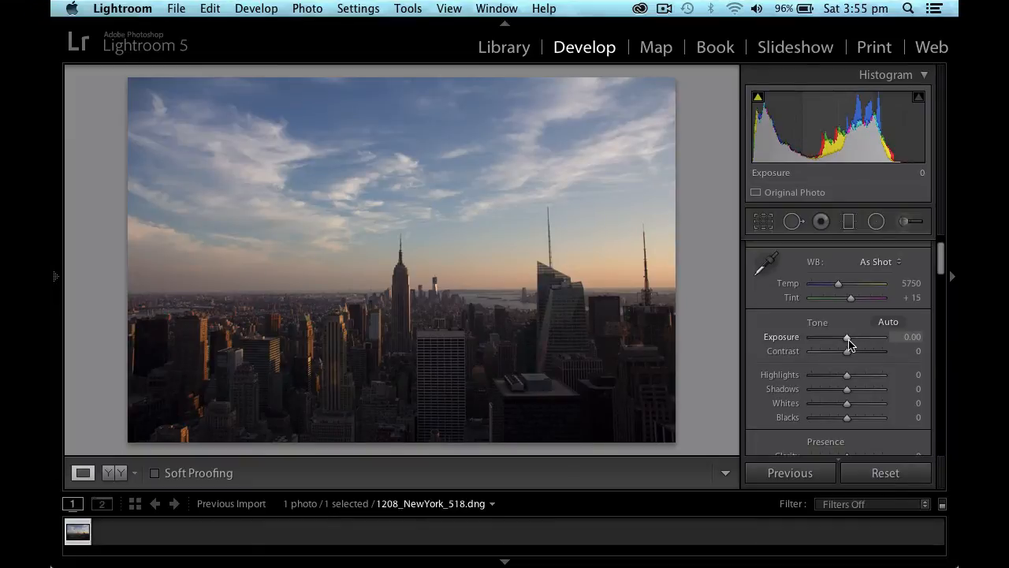
{"action": "left_click_drag", "start_coordinate": [847, 338], "coordinate": [851, 338]}
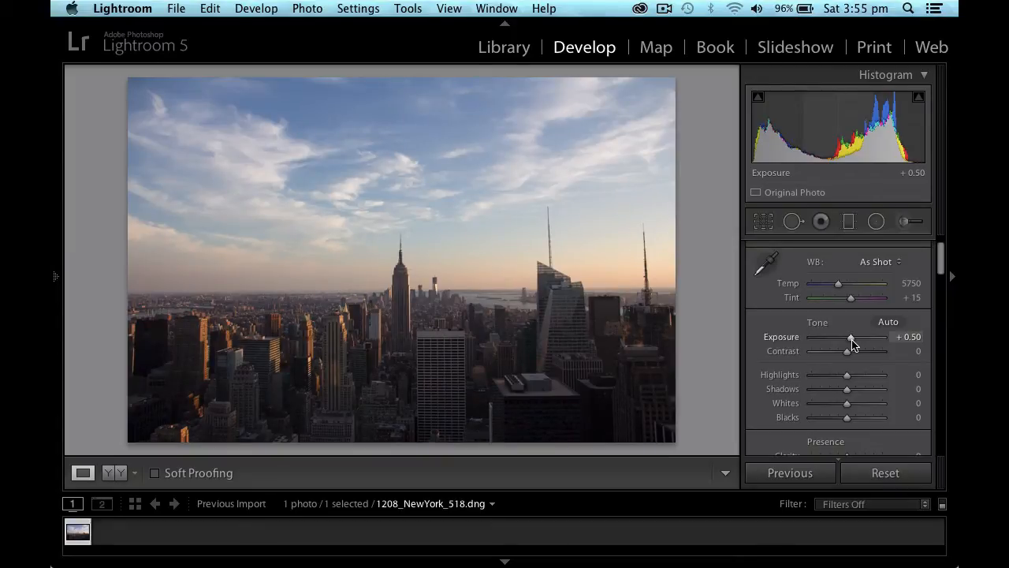
{"action": "mouse_move", "coordinate": [590, 348]}
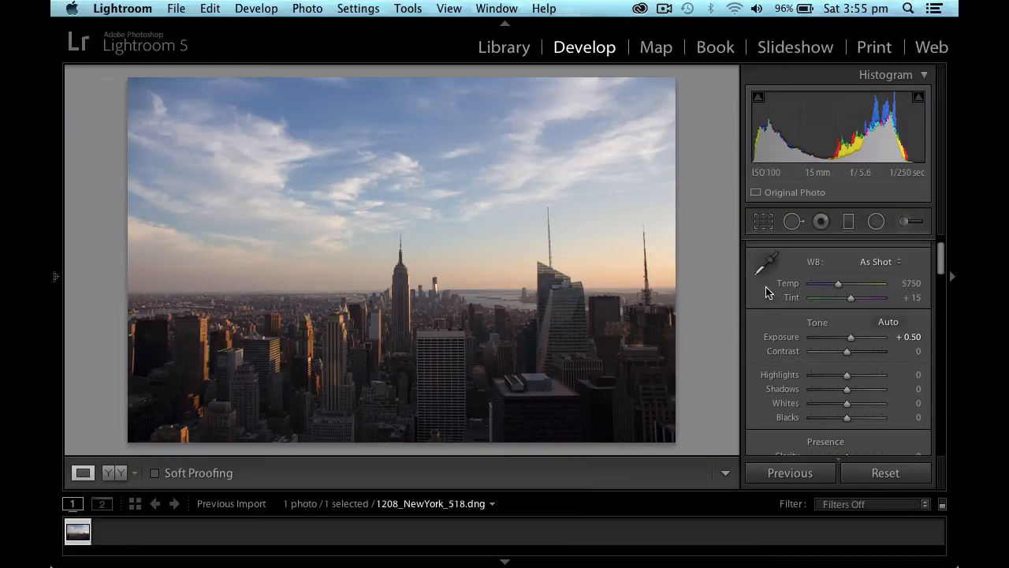
{"action": "mouse_move", "coordinate": [763, 158]}
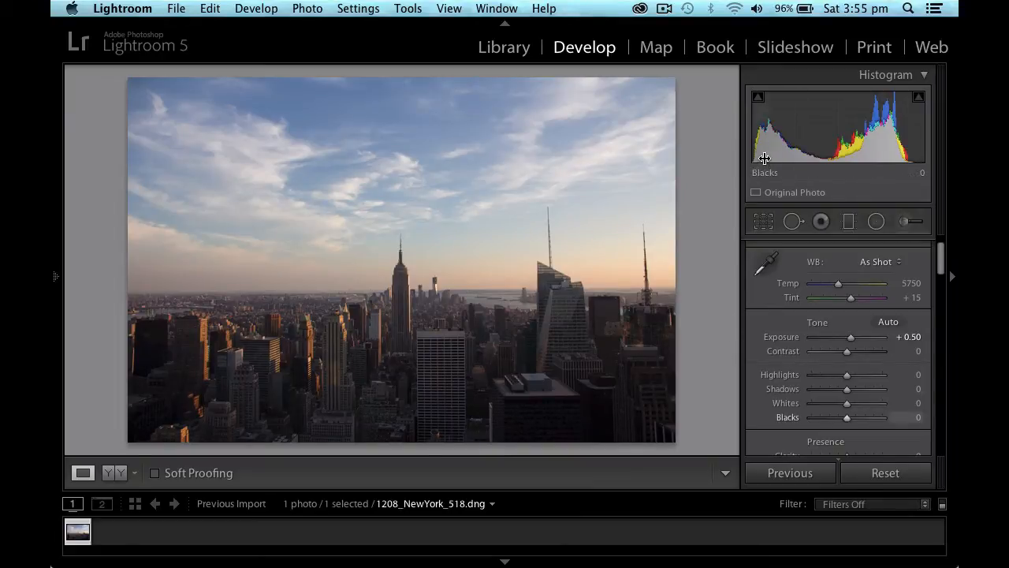
{"action": "mouse_move", "coordinate": [930, 161]}
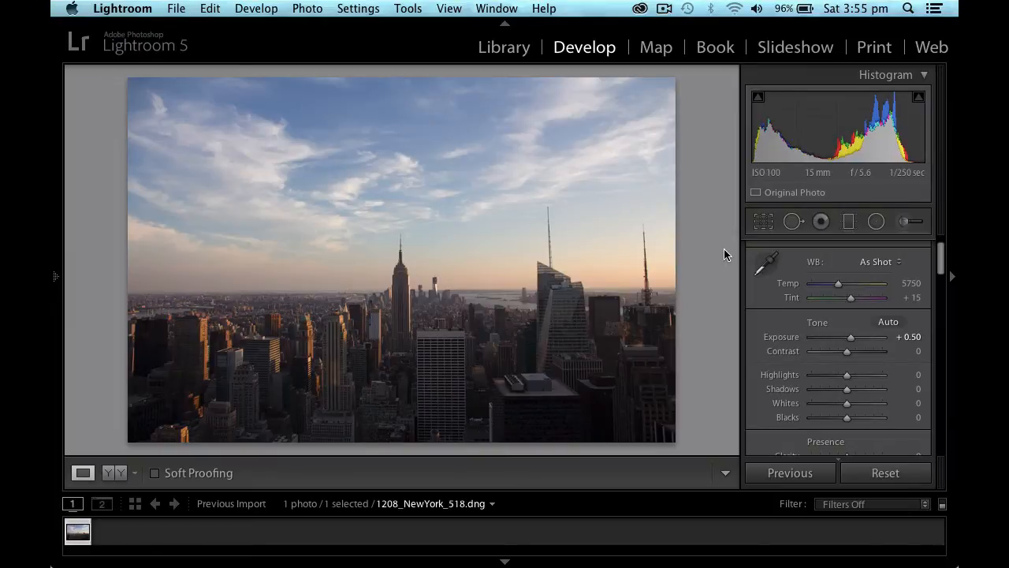
{"action": "mouse_move", "coordinate": [722, 259]}
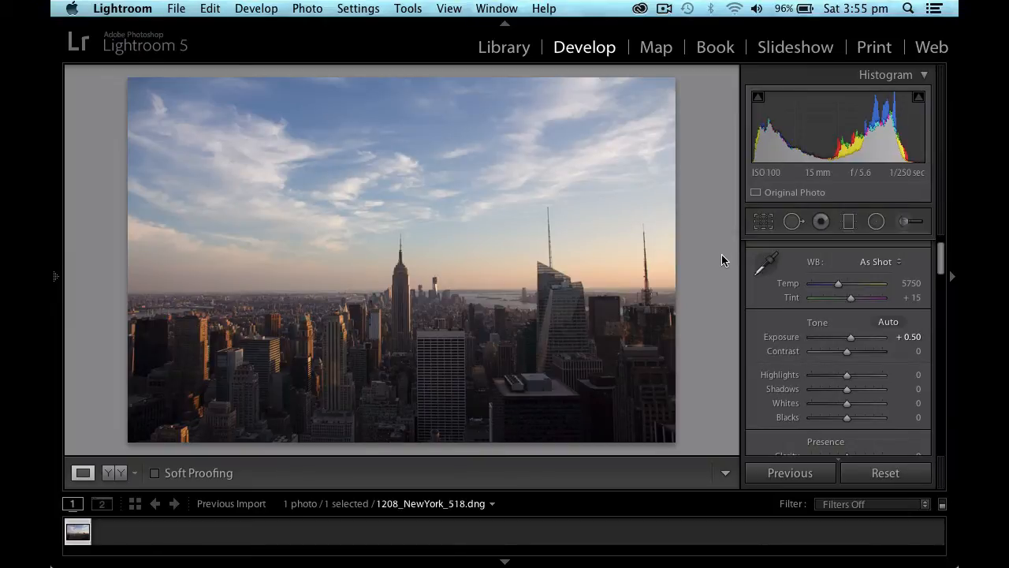
{"action": "mouse_move", "coordinate": [883, 366]}
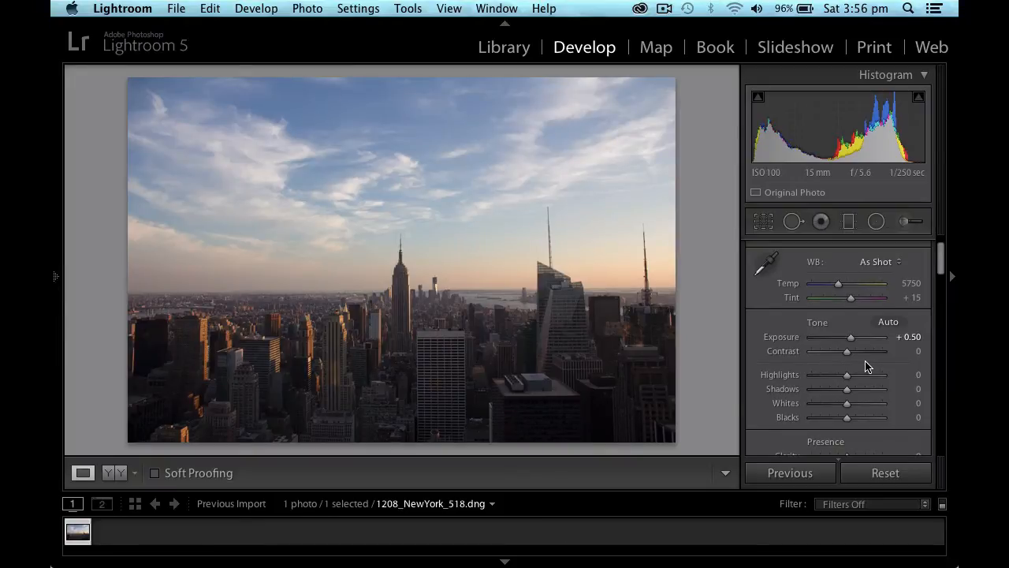
Step: Pull Highlights down to -100 and lift Shadows up to +100
{"action": "scroll", "scroll_direction": "down", "scroll_amount": 3}
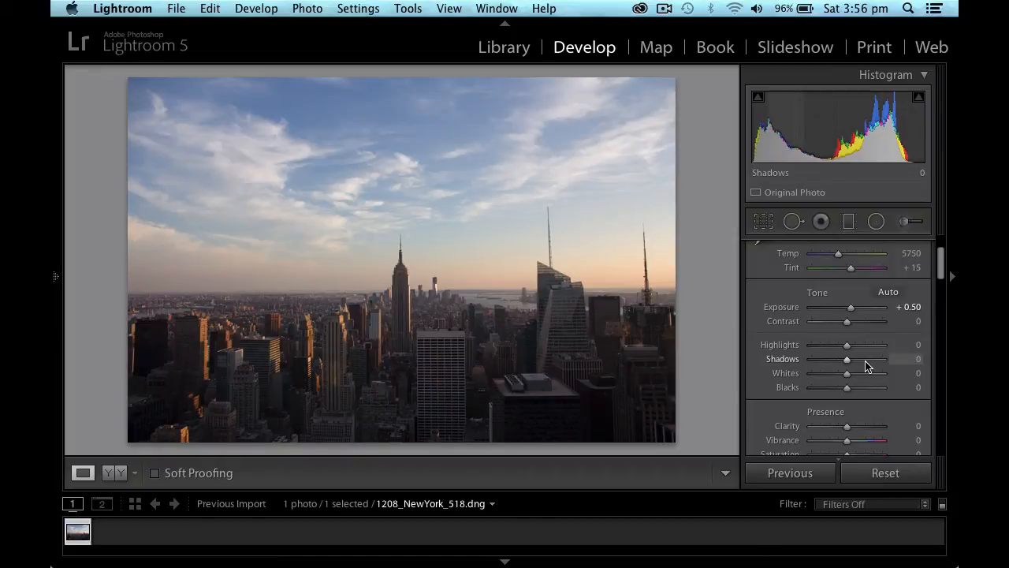
{"action": "mouse_move", "coordinate": [851, 356]}
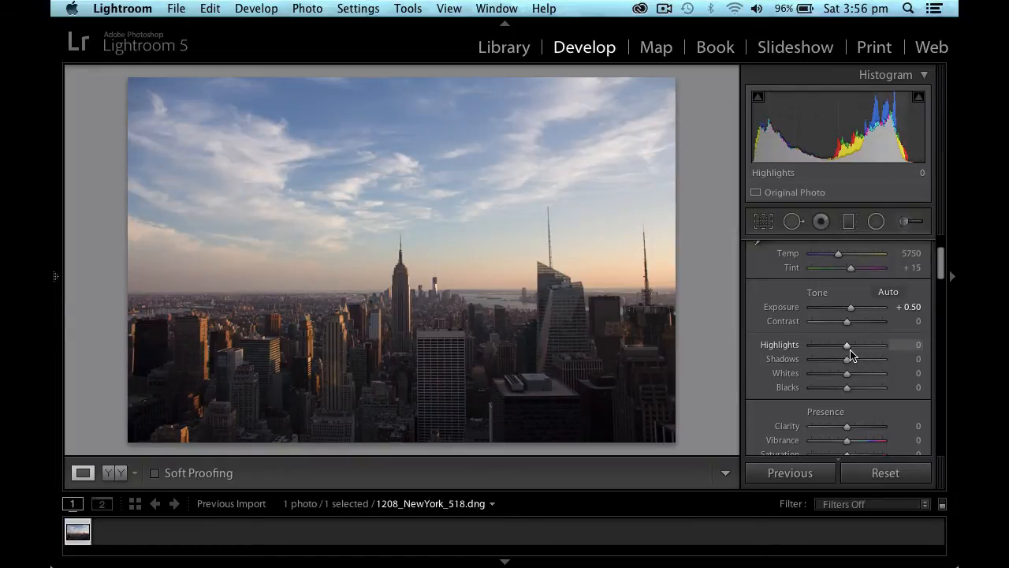
{"action": "mouse_move", "coordinate": [848, 350]}
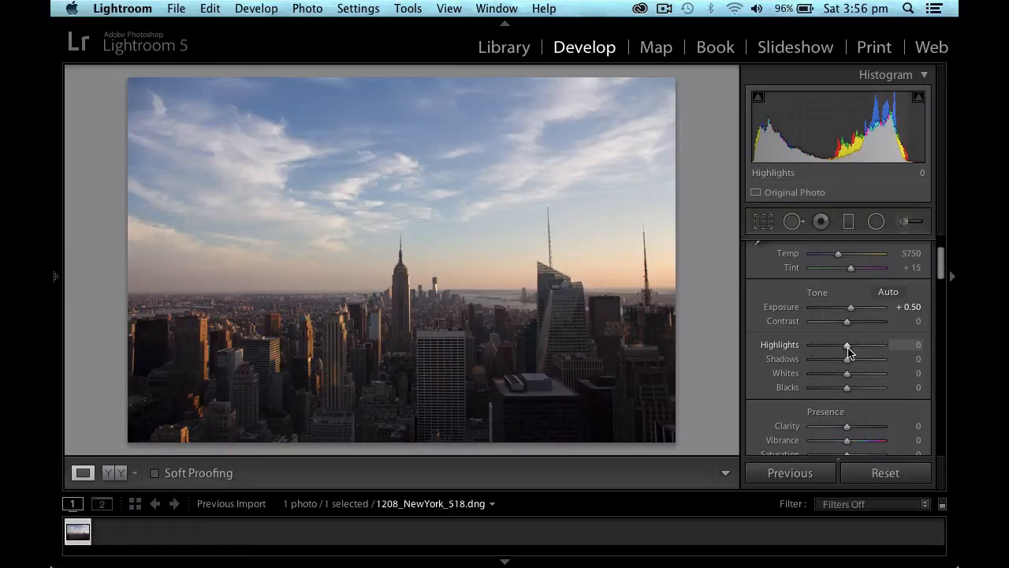
{"action": "left_click_drag", "start_coordinate": [849, 343], "coordinate": [826, 344]}
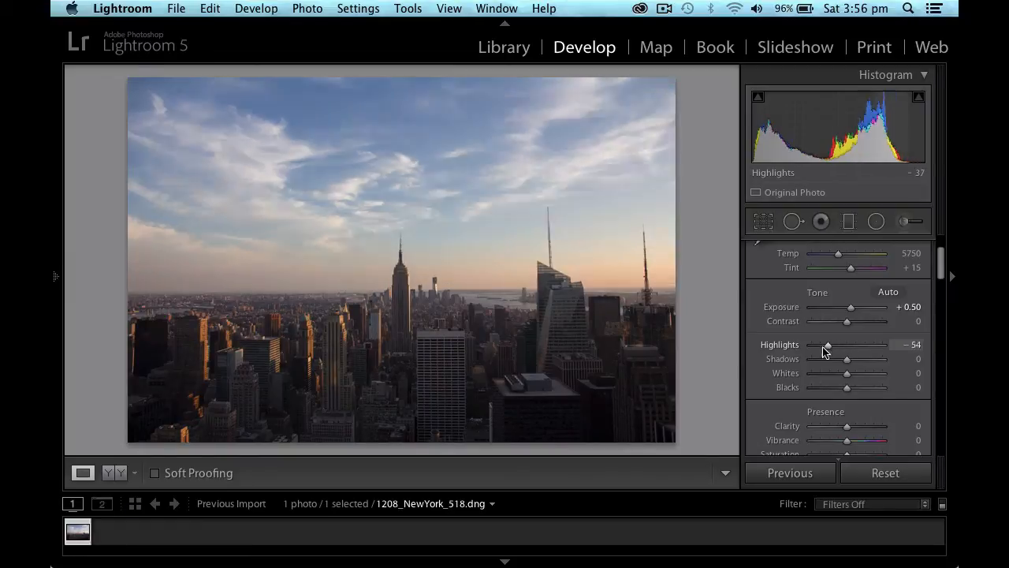
{"action": "left_click_drag", "start_coordinate": [827, 344], "coordinate": [810, 343]}
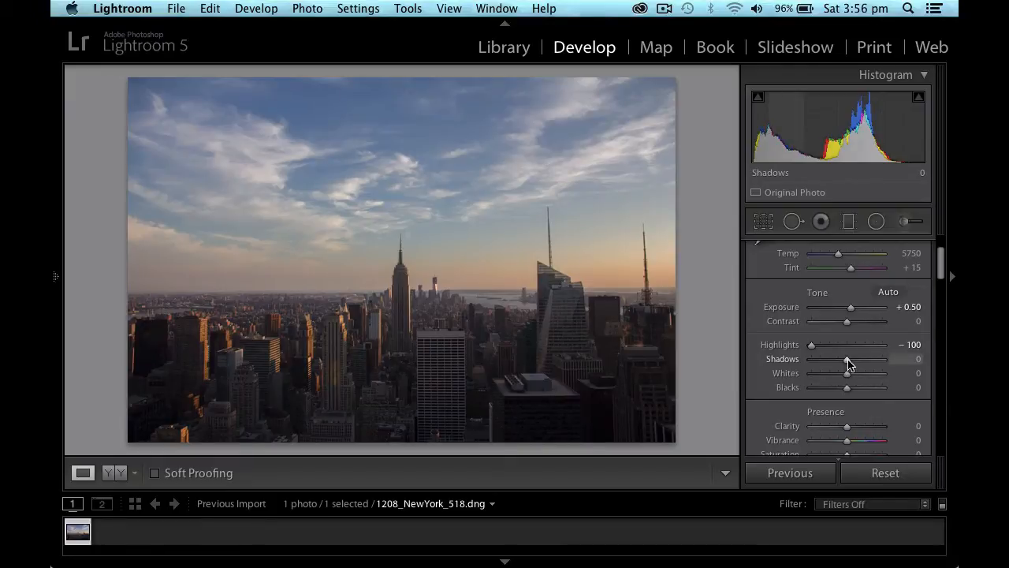
{"action": "left_click_drag", "start_coordinate": [847, 360], "coordinate": [883, 360]}
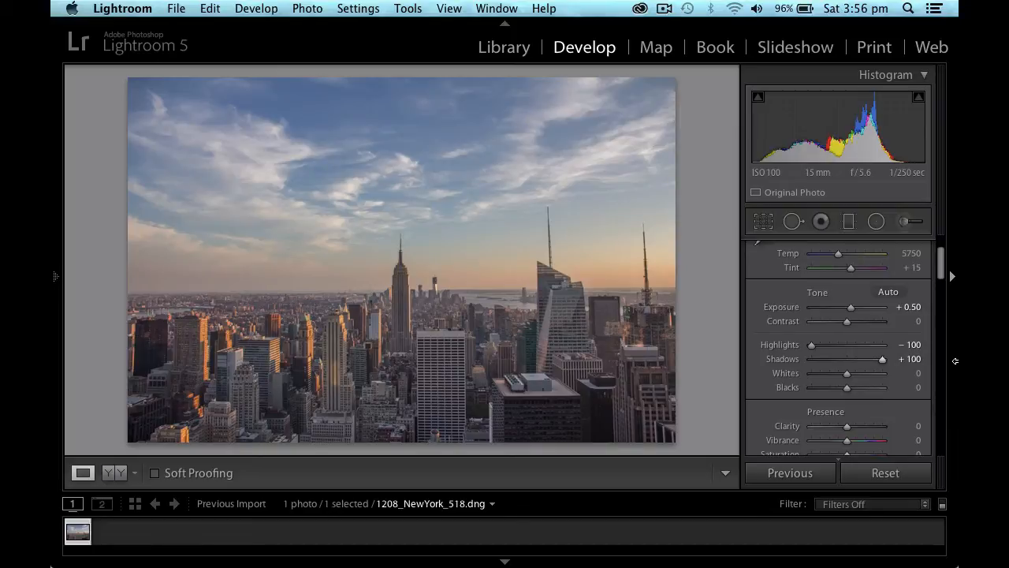
{"action": "mouse_move", "coordinate": [875, 405]}
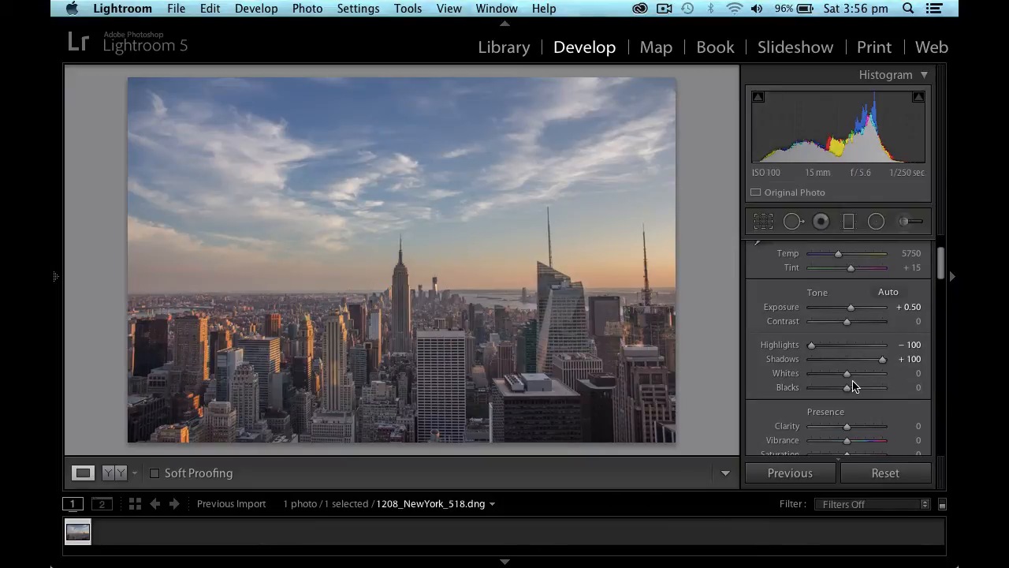
{"action": "mouse_move", "coordinate": [798, 268]}
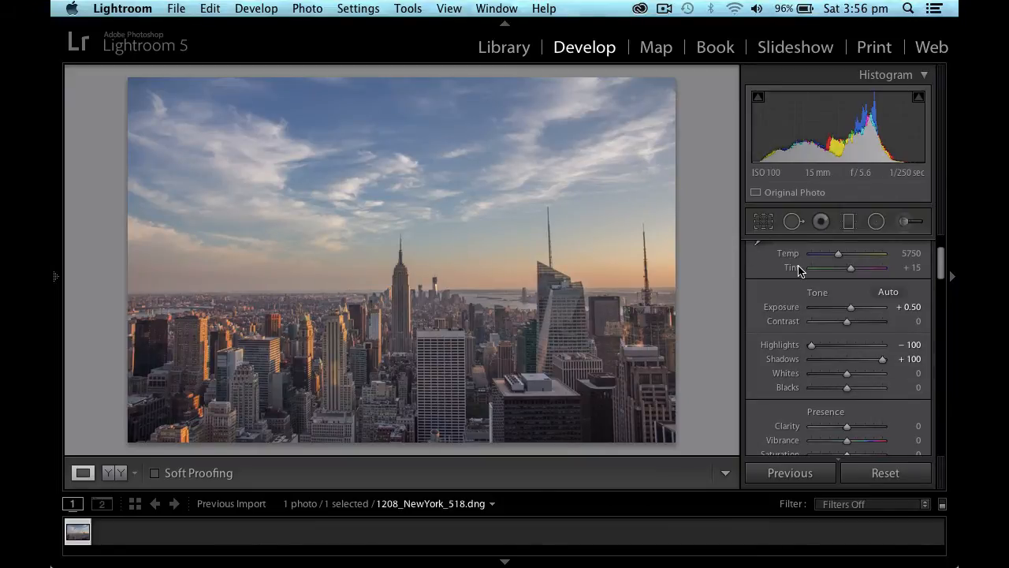
{"action": "mouse_move", "coordinate": [931, 337]}
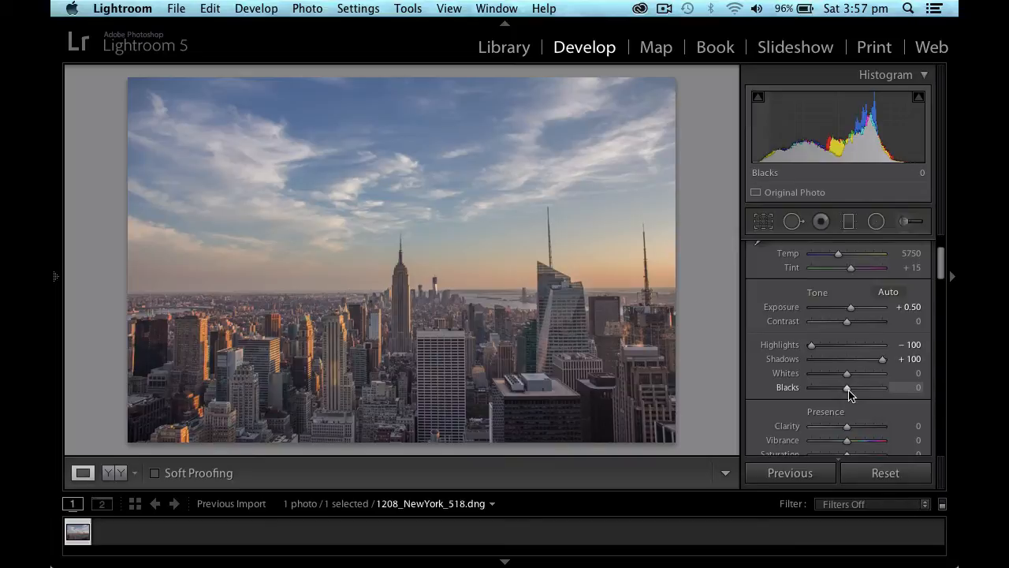
Step: Lower Blacks to -75 to deepen the darkest tones
{"action": "left_click_drag", "start_coordinate": [849, 388], "coordinate": [844, 388]}
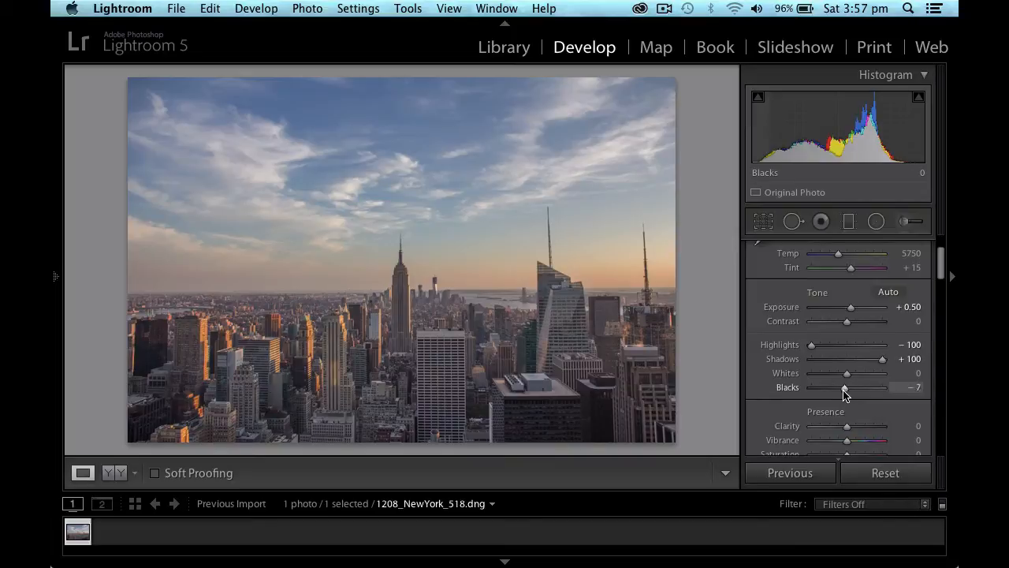
{"action": "left_click_drag", "start_coordinate": [843, 388], "coordinate": [824, 388]}
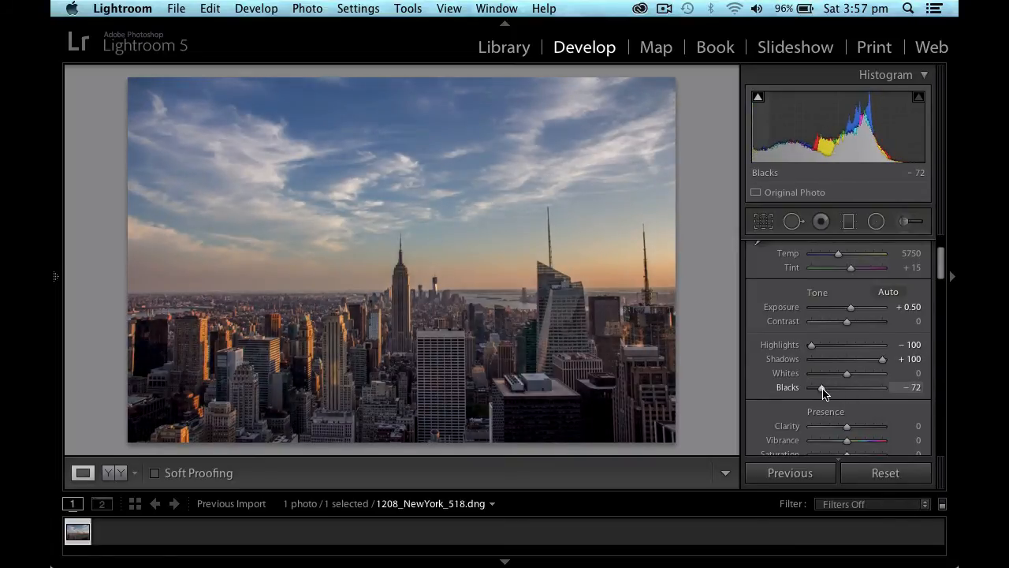
{"action": "left_click_drag", "start_coordinate": [823, 388], "coordinate": [821, 388]}
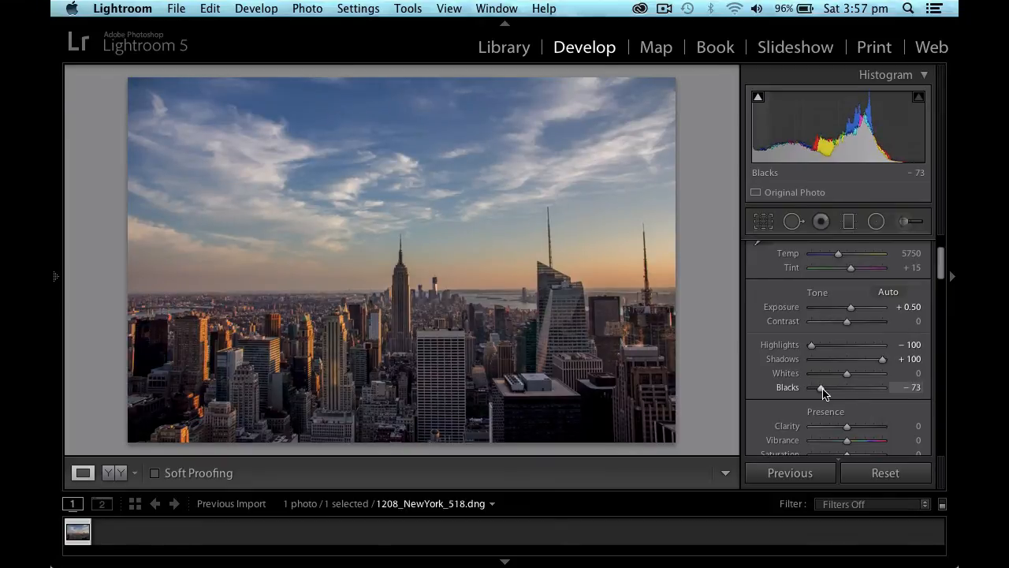
{"action": "left_click_drag", "start_coordinate": [823, 388], "coordinate": [820, 387]}
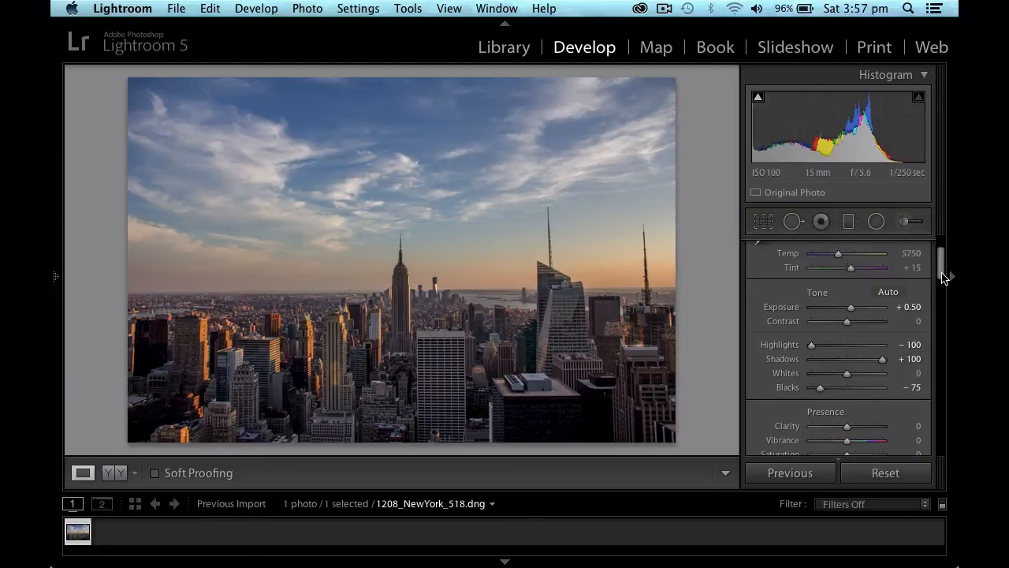
Step: Push Clarity up to +100 in the Presence section
{"action": "scroll", "scroll_direction": "down", "scroll_amount": 3}
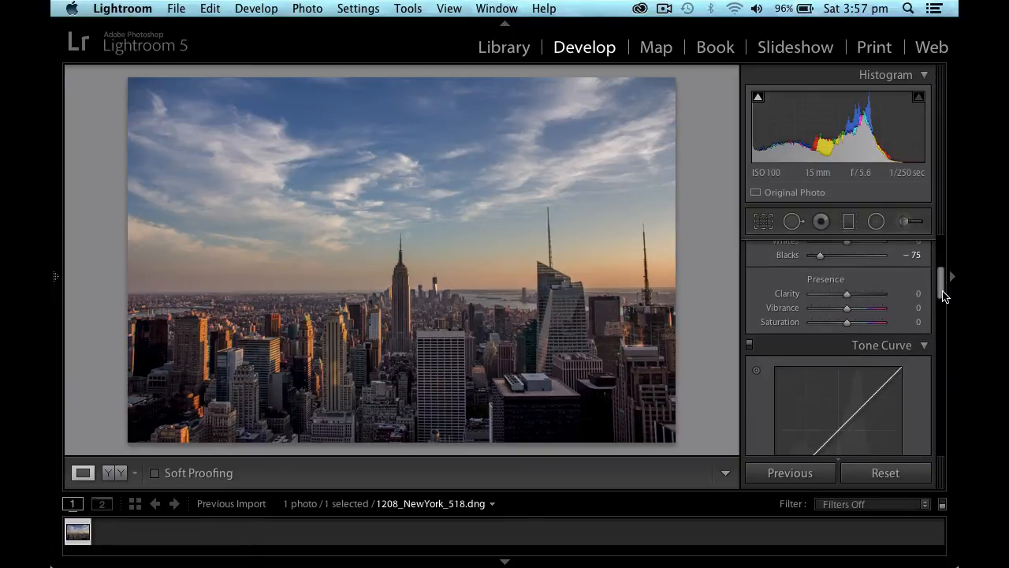
{"action": "scroll", "scroll_direction": "down", "scroll_amount": 3}
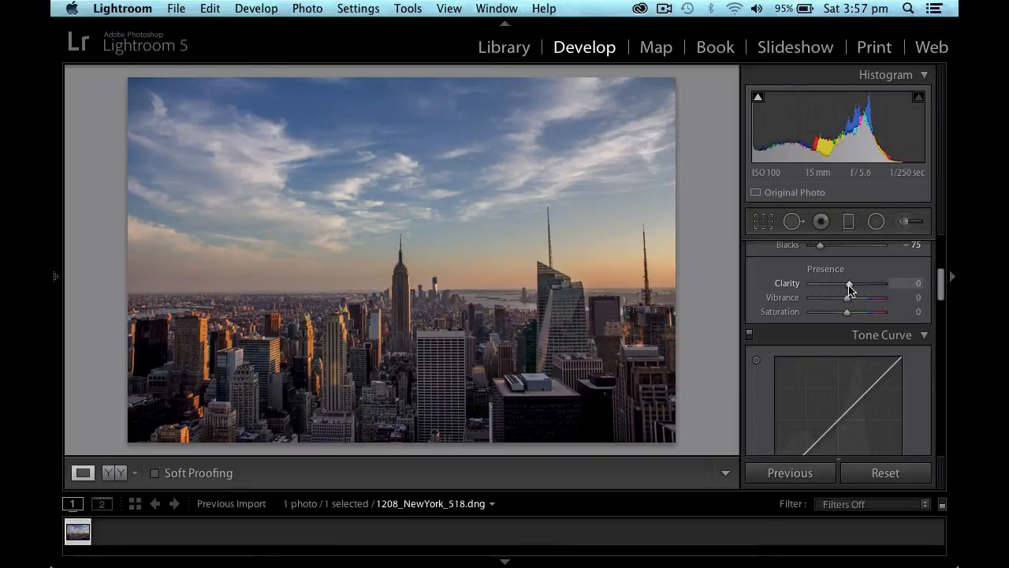
{"action": "left_click_drag", "start_coordinate": [848, 283], "coordinate": [877, 284]}
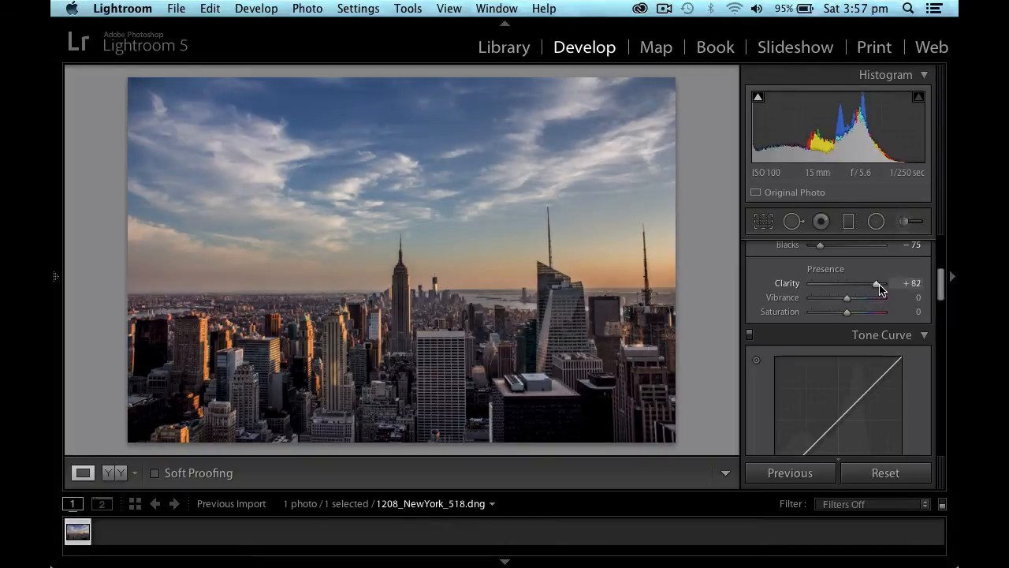
{"action": "left_click_drag", "start_coordinate": [877, 284], "coordinate": [883, 284]}
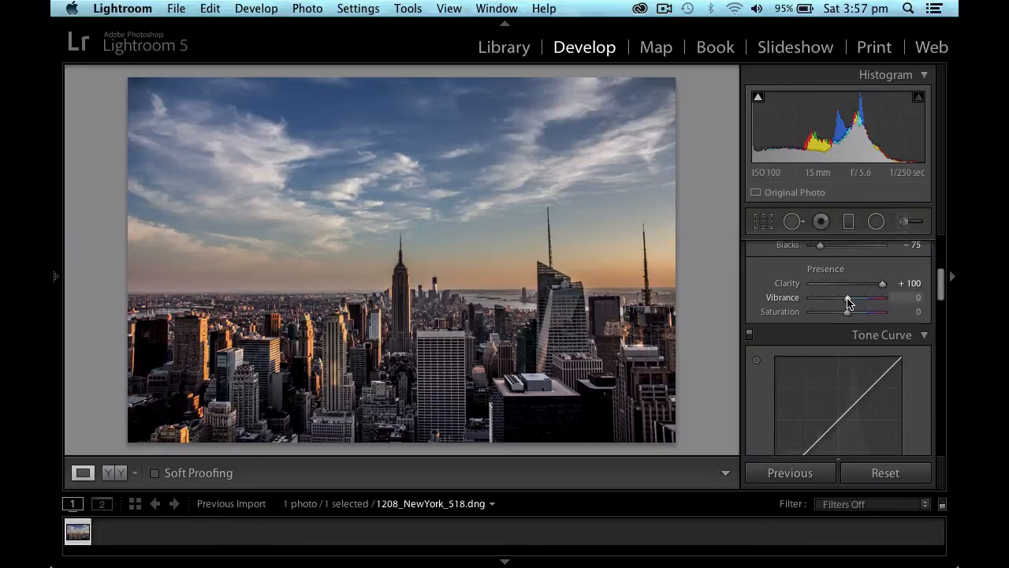
Step: Set Vibrance to +41 and Saturation to +11
{"action": "left_click_drag", "start_coordinate": [848, 297], "coordinate": [861, 297]}
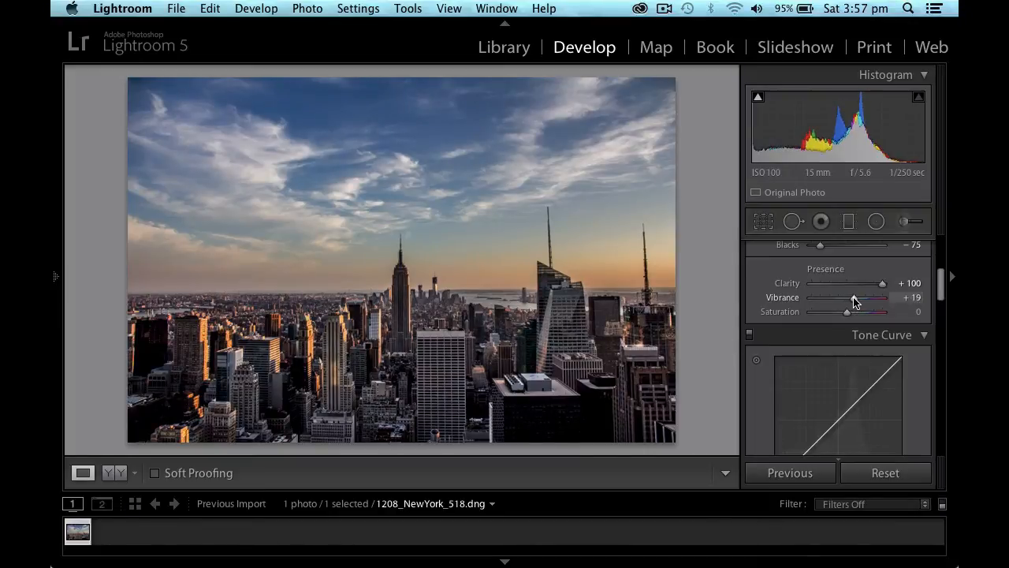
{"action": "left_click_drag", "start_coordinate": [851, 297], "coordinate": [861, 296]}
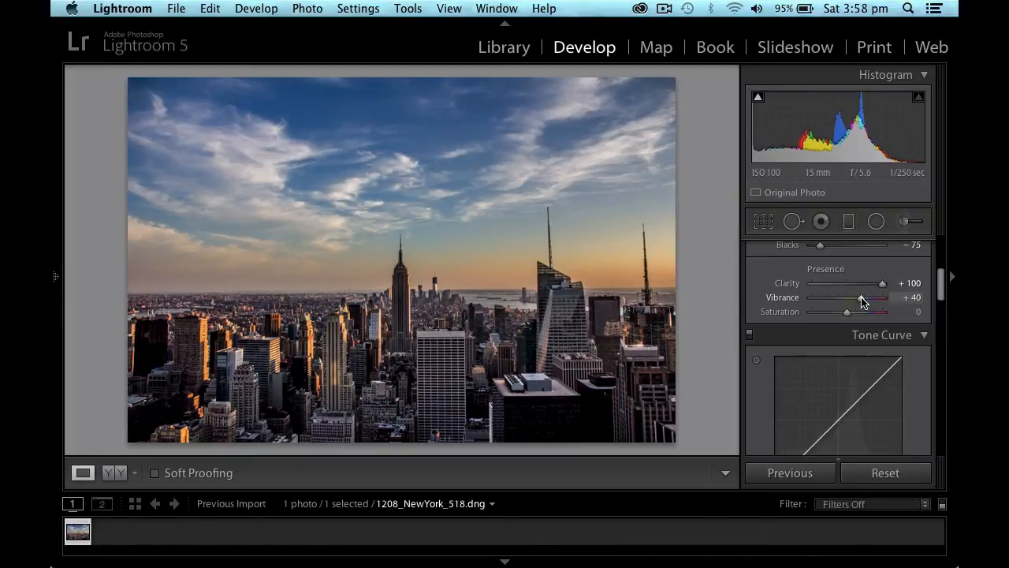
{"action": "left_click_drag", "start_coordinate": [859, 296], "coordinate": [850, 296]}
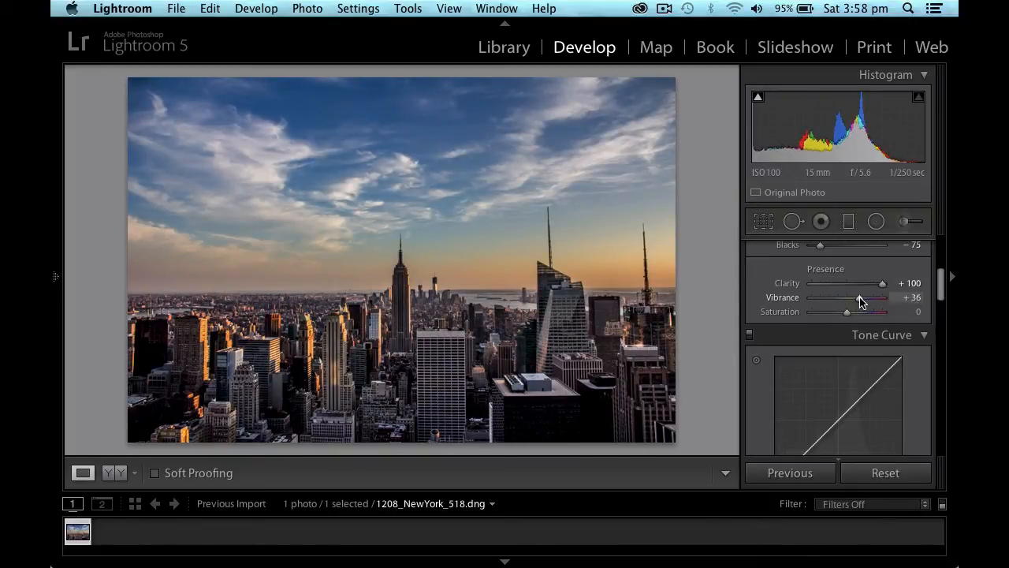
{"action": "left_click_drag", "start_coordinate": [845, 296], "coordinate": [859, 297]}
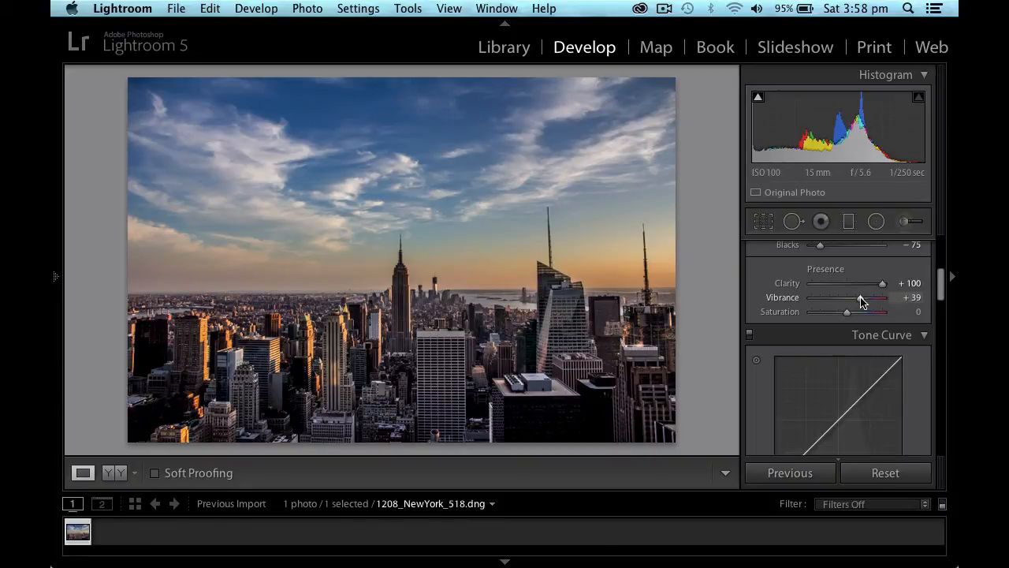
{"action": "left_click_drag", "start_coordinate": [860, 297], "coordinate": [861, 296]}
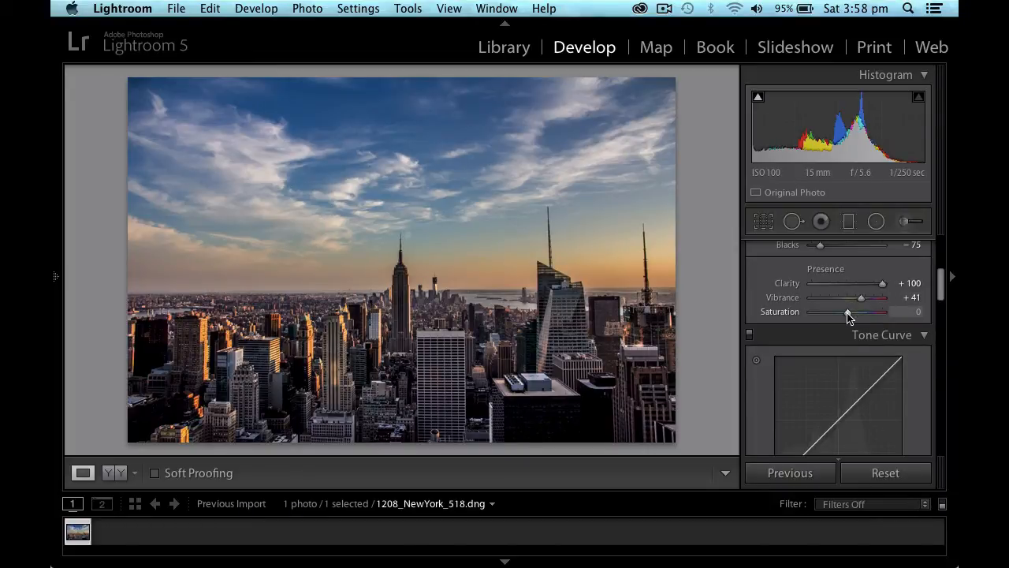
{"action": "left_click_drag", "start_coordinate": [848, 313], "coordinate": [851, 313]}
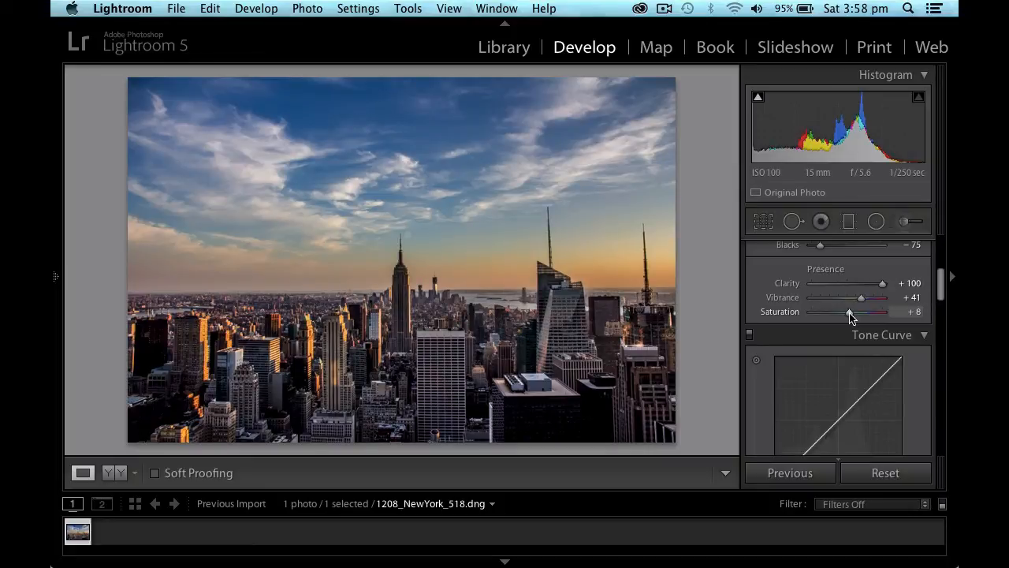
{"action": "left_click_drag", "start_coordinate": [855, 312], "coordinate": [864, 312]}
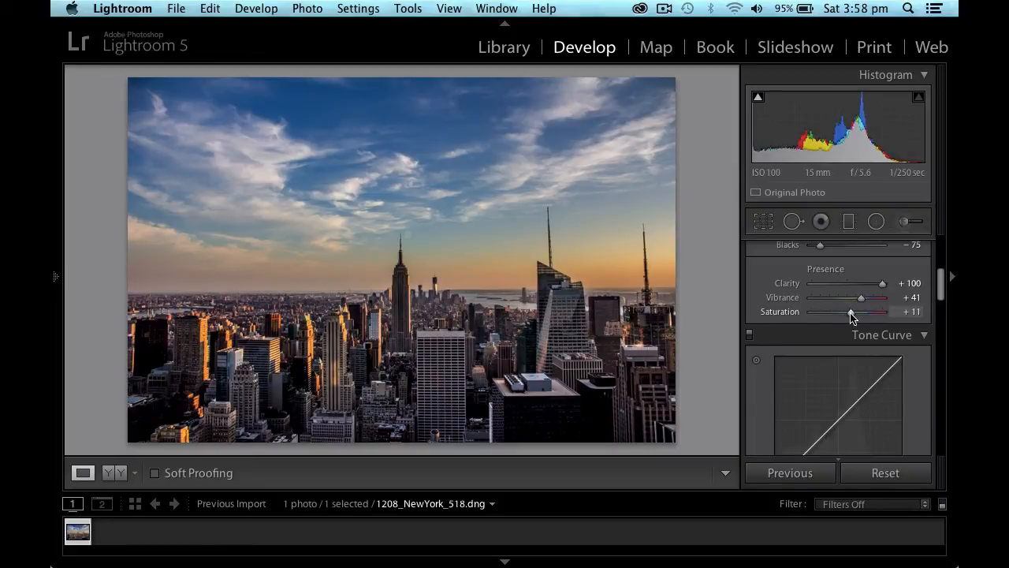
{"action": "left_click_drag", "start_coordinate": [855, 312], "coordinate": [850, 312]}
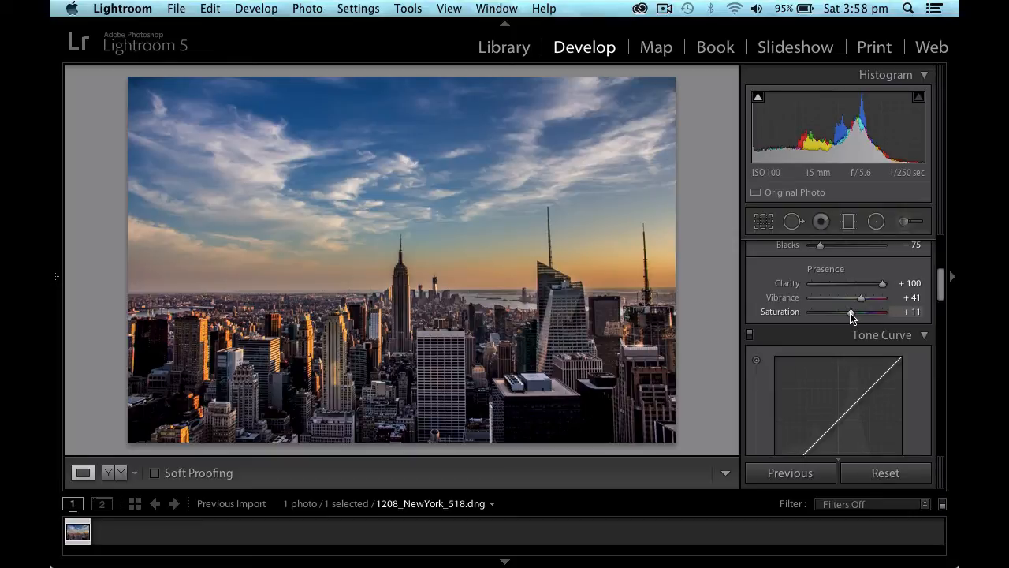
{"action": "mouse_move", "coordinate": [616, 256]}
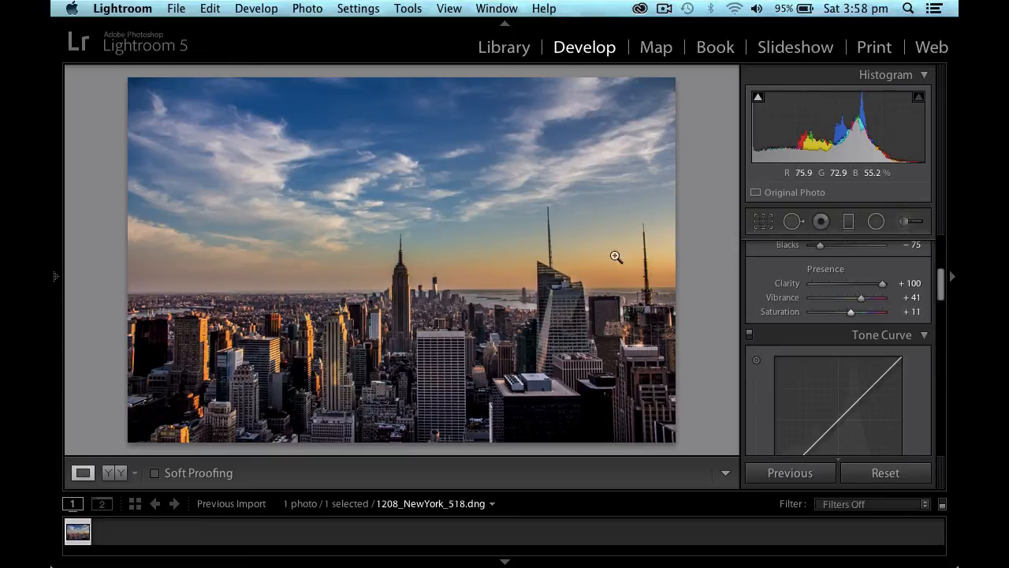
{"action": "mouse_move", "coordinate": [680, 265]}
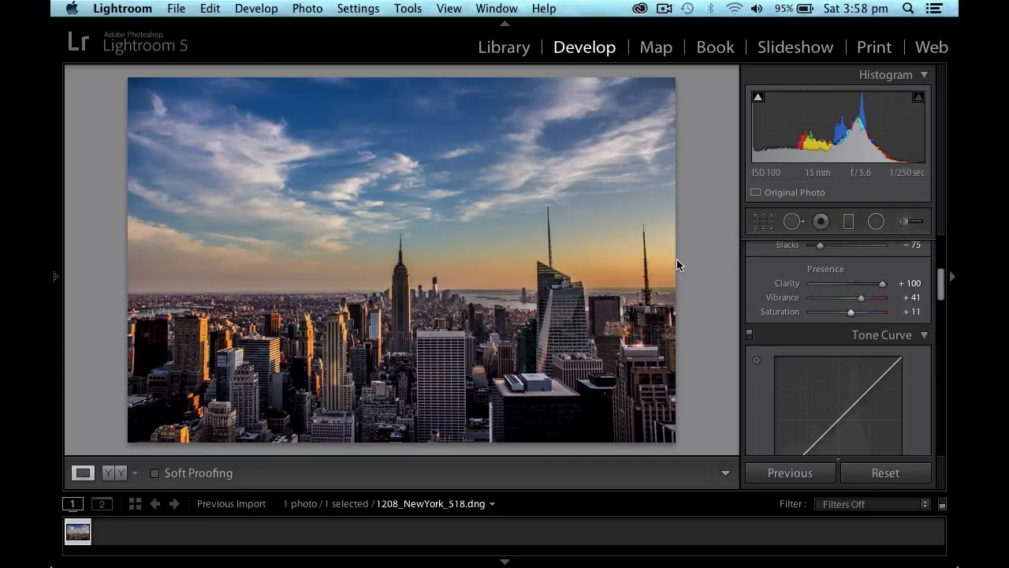
{"action": "mouse_move", "coordinate": [395, 150]}
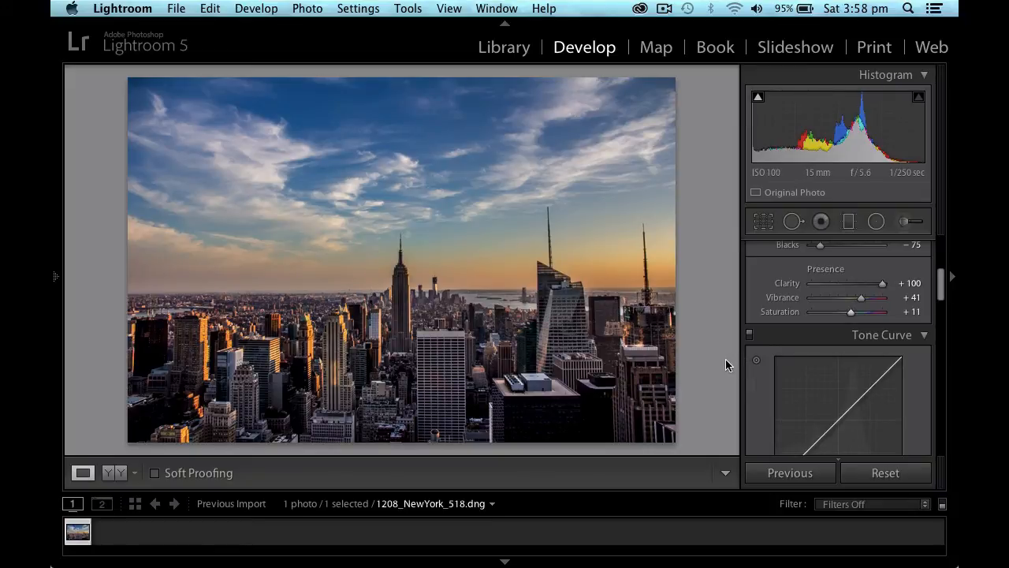
{"action": "mouse_move", "coordinate": [930, 339]}
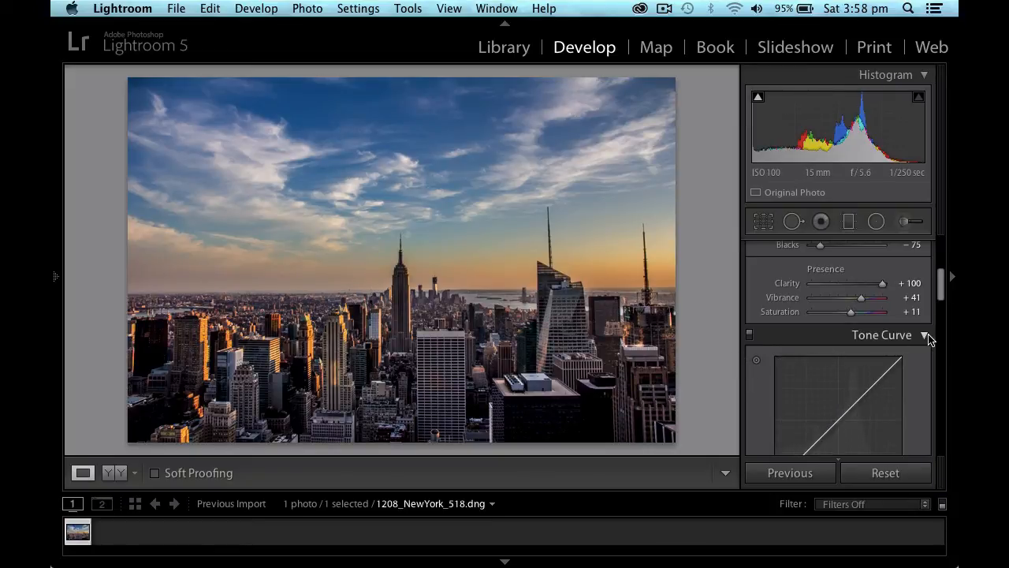
Step: In the Detail panel, raise Sharpening Amount to 100
{"action": "left_click", "coordinate": [930, 336]}
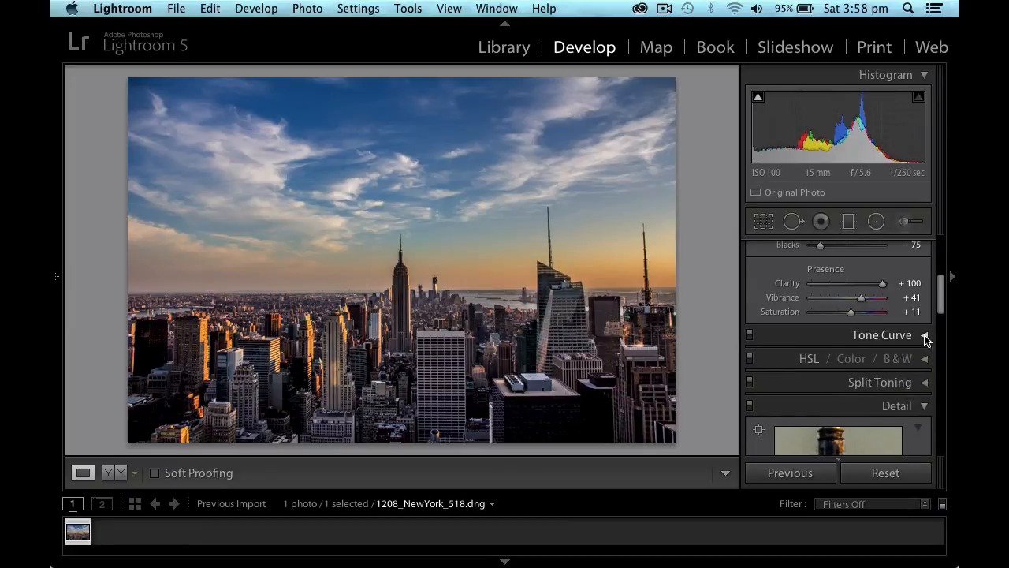
{"action": "left_click", "coordinate": [926, 336]}
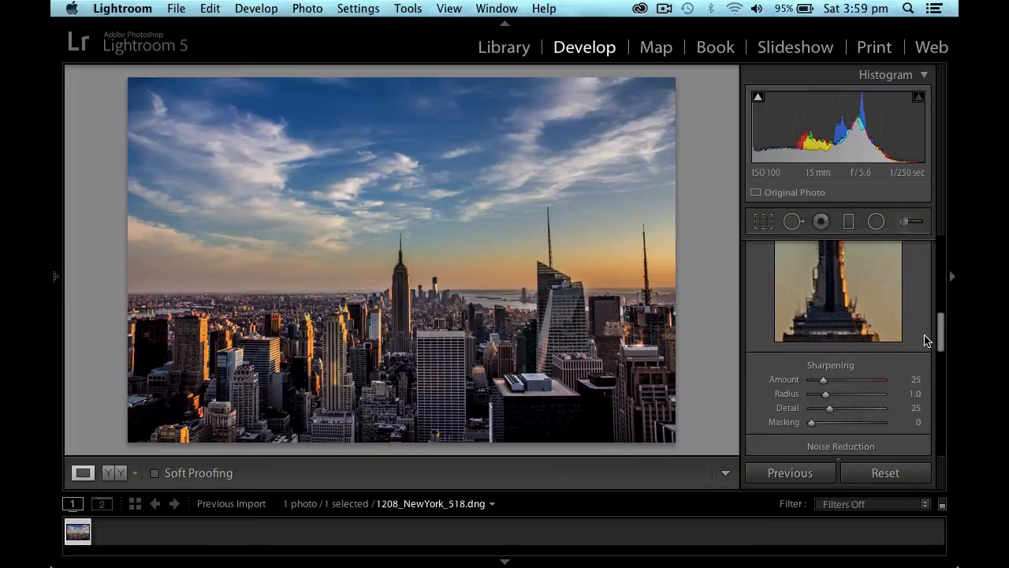
{"action": "scroll", "scroll_direction": "down", "scroll_amount": 3}
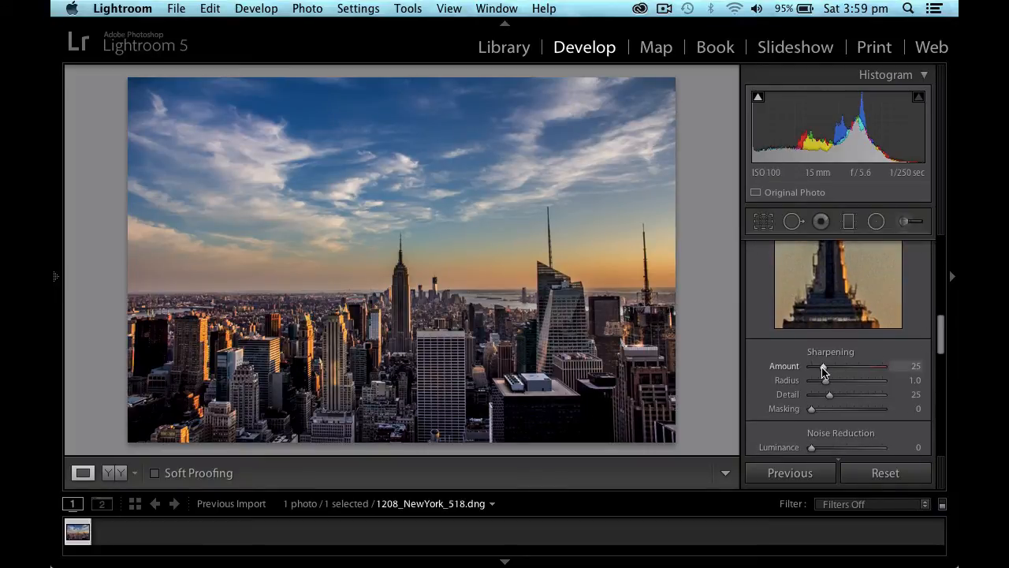
{"action": "left_click_drag", "start_coordinate": [823, 366], "coordinate": [853, 365]}
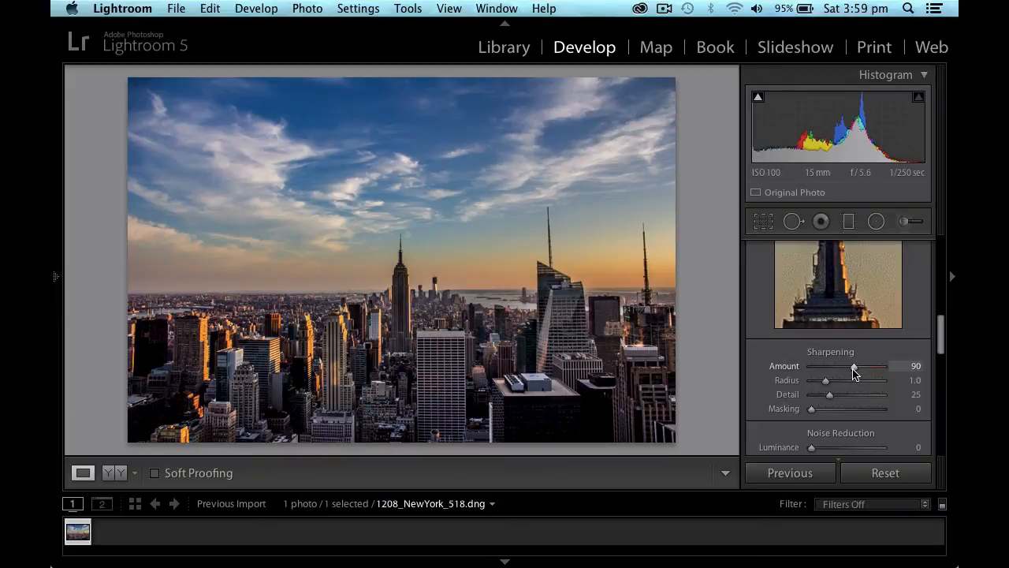
{"action": "left_click_drag", "start_coordinate": [855, 366], "coordinate": [858, 366]}
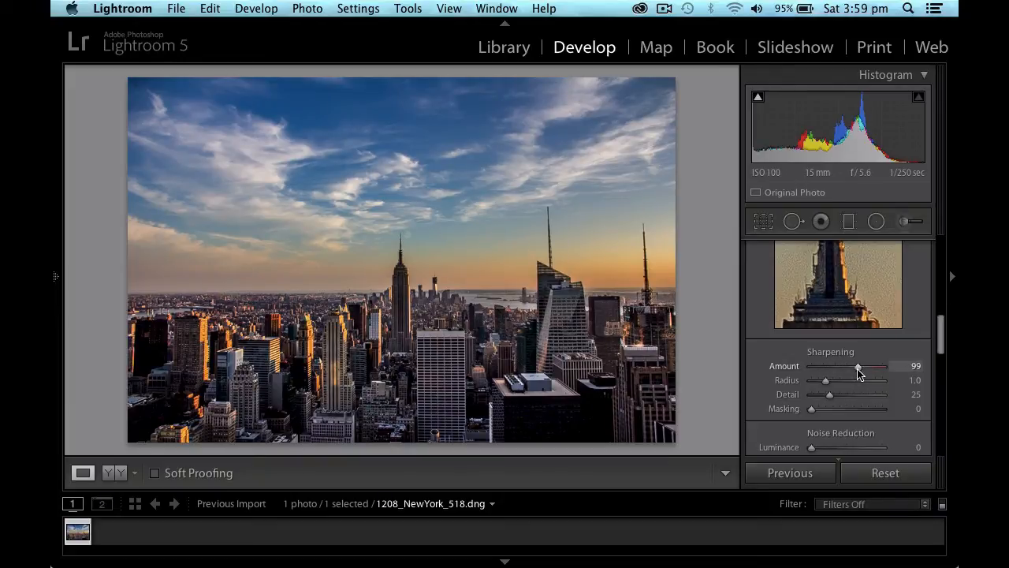
{"action": "left_click_drag", "start_coordinate": [858, 366], "coordinate": [861, 366]}
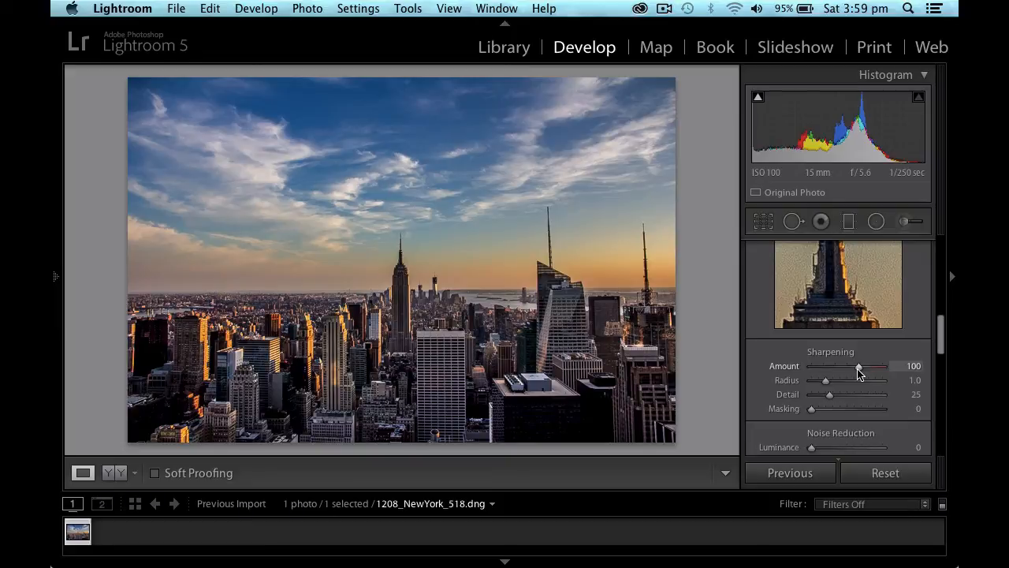
{"action": "mouse_move", "coordinate": [817, 286]}
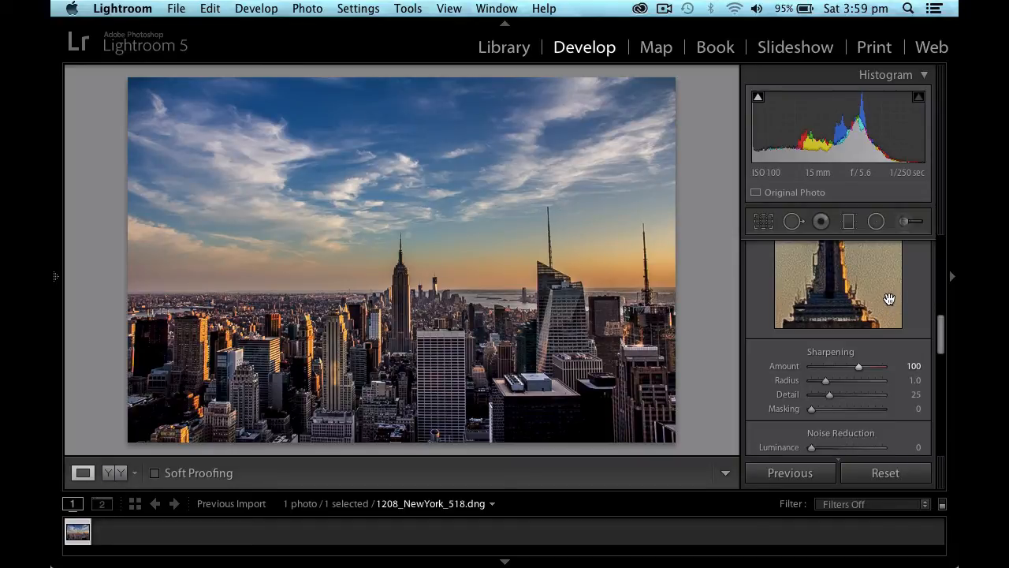
Step: Raise Luminance noise reduction to about 26
{"action": "scroll", "scroll_direction": "down", "scroll_amount": 3}
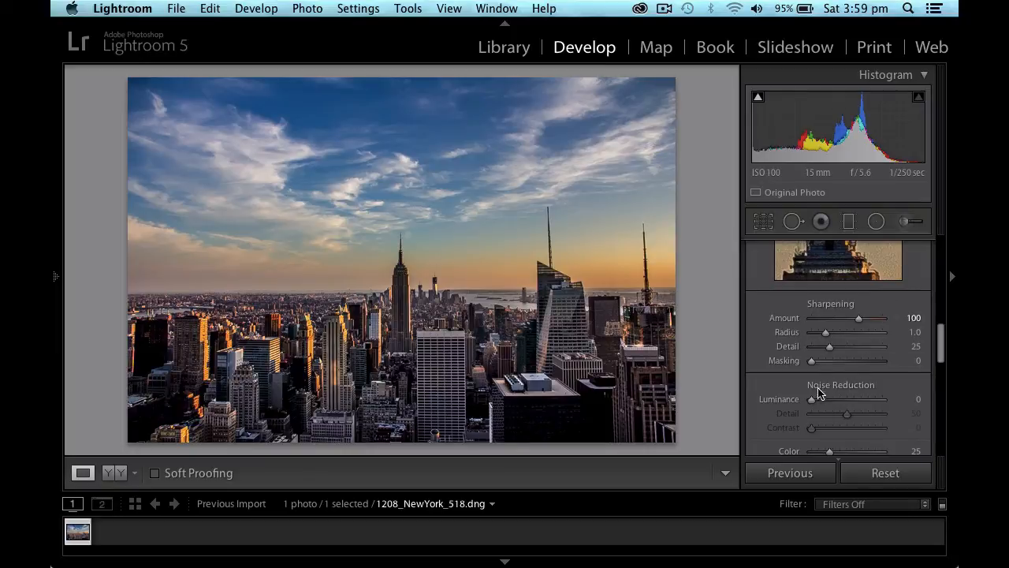
{"action": "left_click_drag", "start_coordinate": [811, 399], "coordinate": [817, 399]}
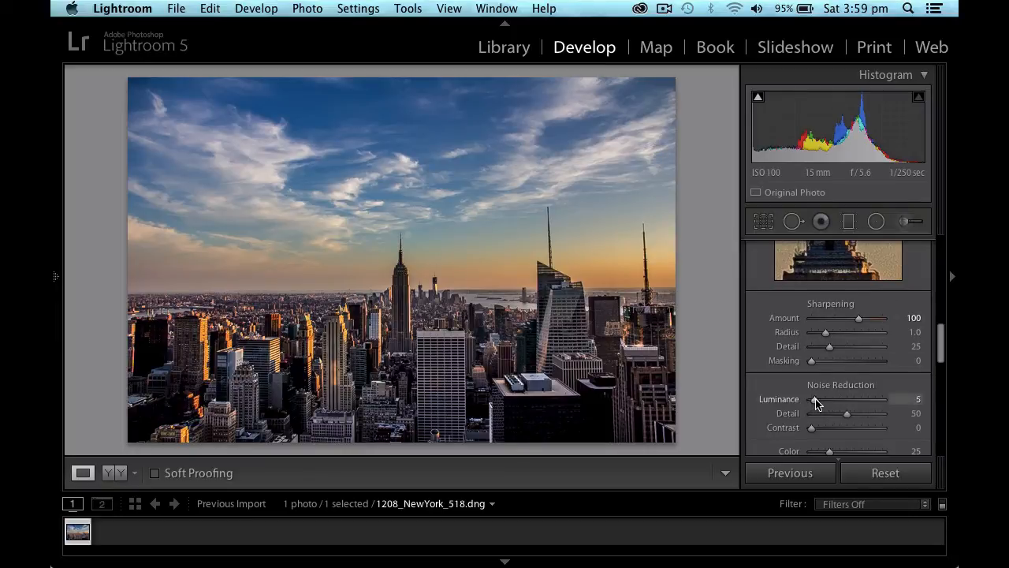
{"action": "left_click_drag", "start_coordinate": [817, 400], "coordinate": [825, 401]}
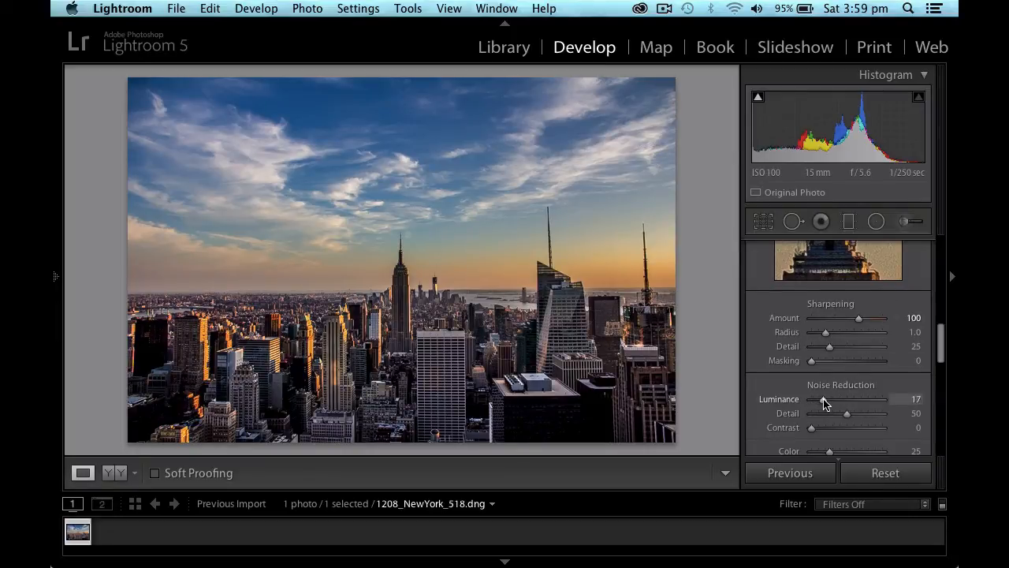
{"action": "left_click_drag", "start_coordinate": [824, 399], "coordinate": [827, 399]}
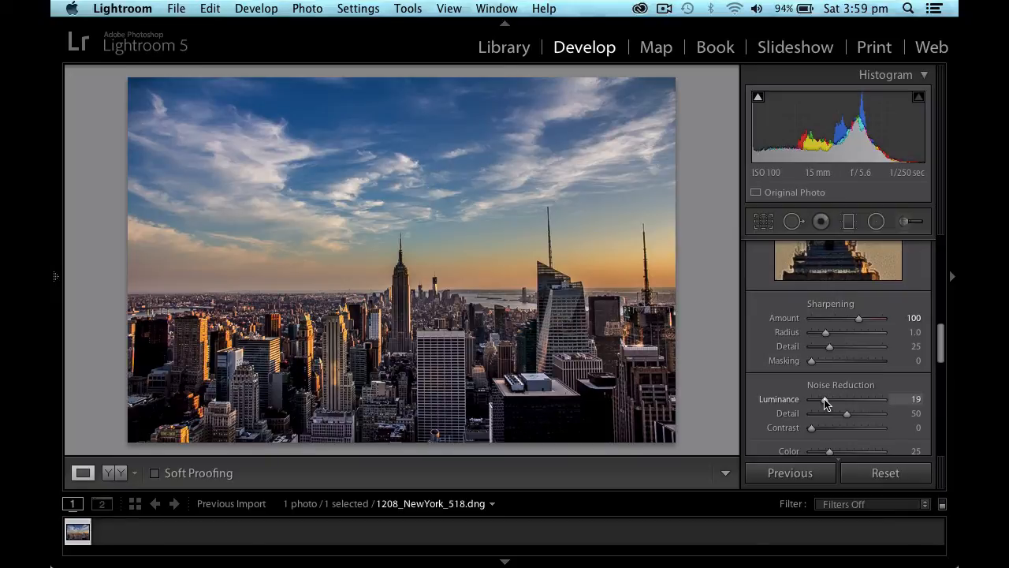
{"action": "left_click_drag", "start_coordinate": [825, 399], "coordinate": [830, 399]}
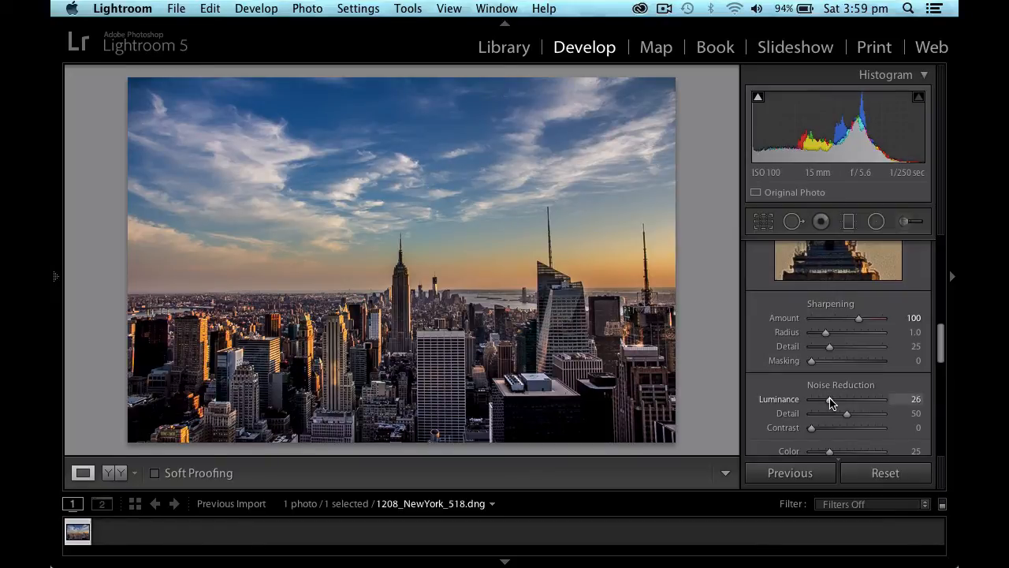
{"action": "left_click_drag", "start_coordinate": [828, 399], "coordinate": [834, 399]}
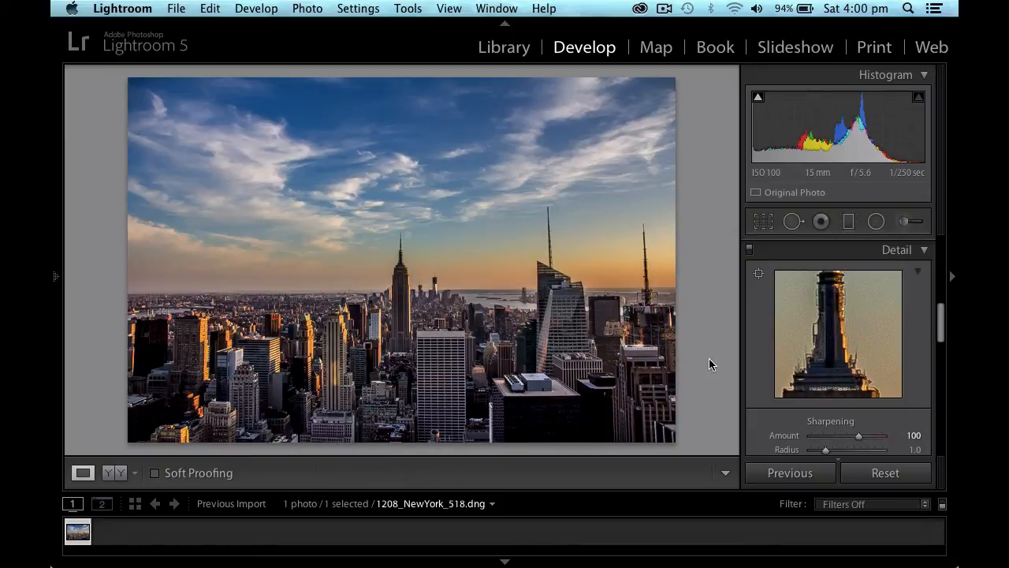
{"action": "mouse_move", "coordinate": [878, 344]}
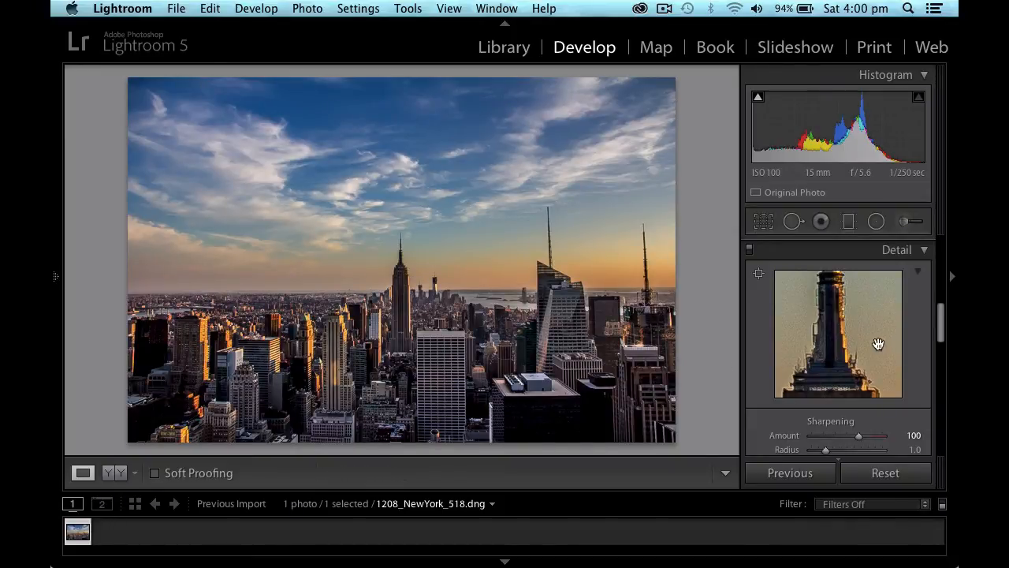
Step: Enable Profile Corrections and Remove Chromatic Aberration in Lens Corrections
{"action": "scroll", "scroll_direction": "down", "scroll_amount": 3}
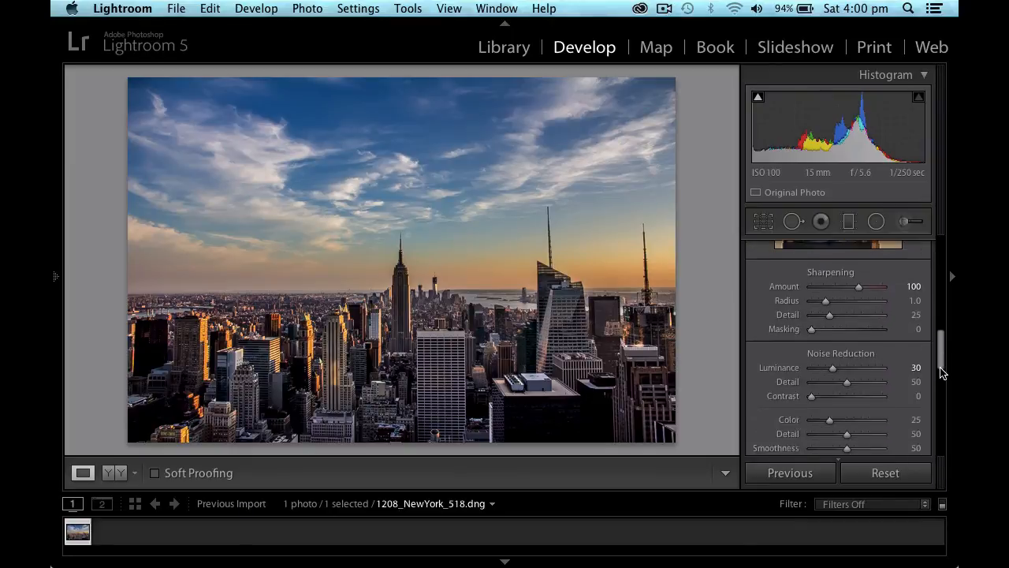
{"action": "scroll", "scroll_direction": "down", "scroll_amount": 3}
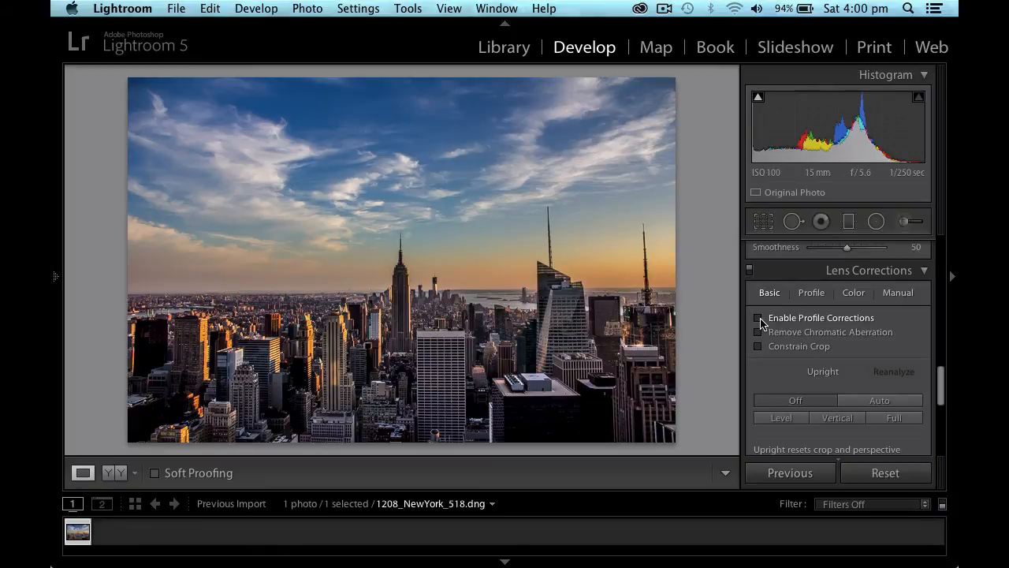
{"action": "left_click", "coordinate": [758, 319]}
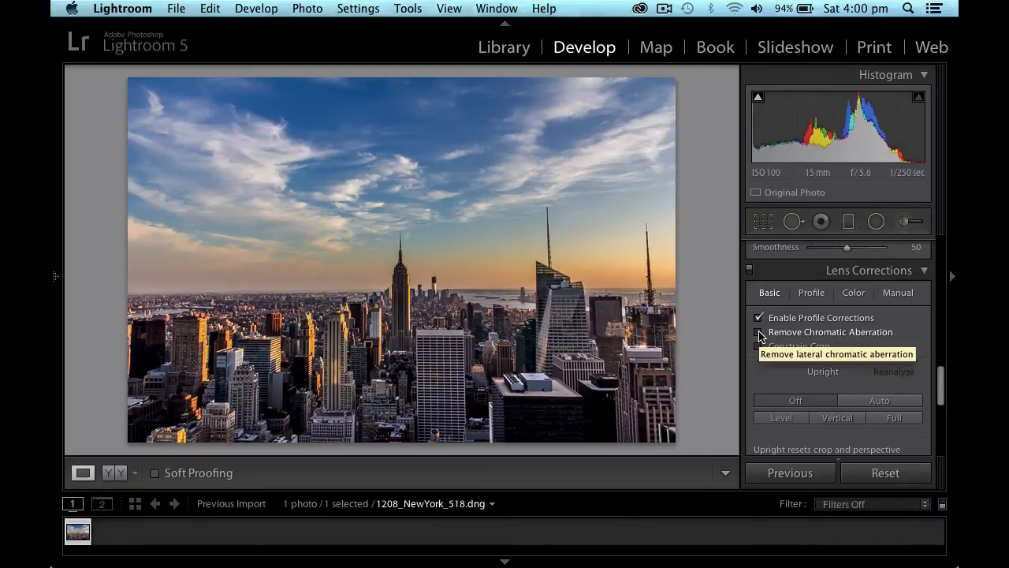
{"action": "left_click", "coordinate": [760, 331]}
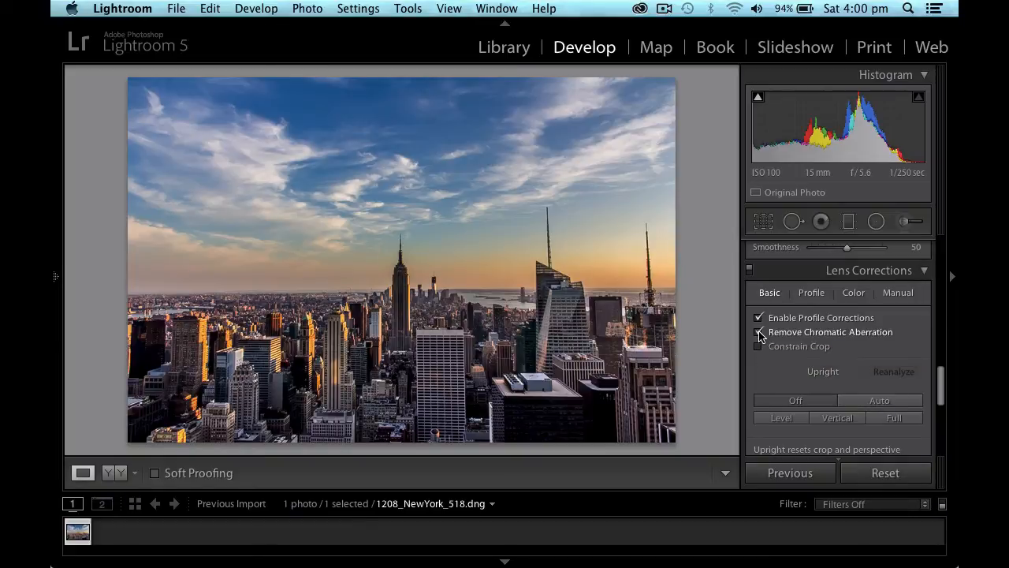
{"action": "left_click", "coordinate": [761, 332]}
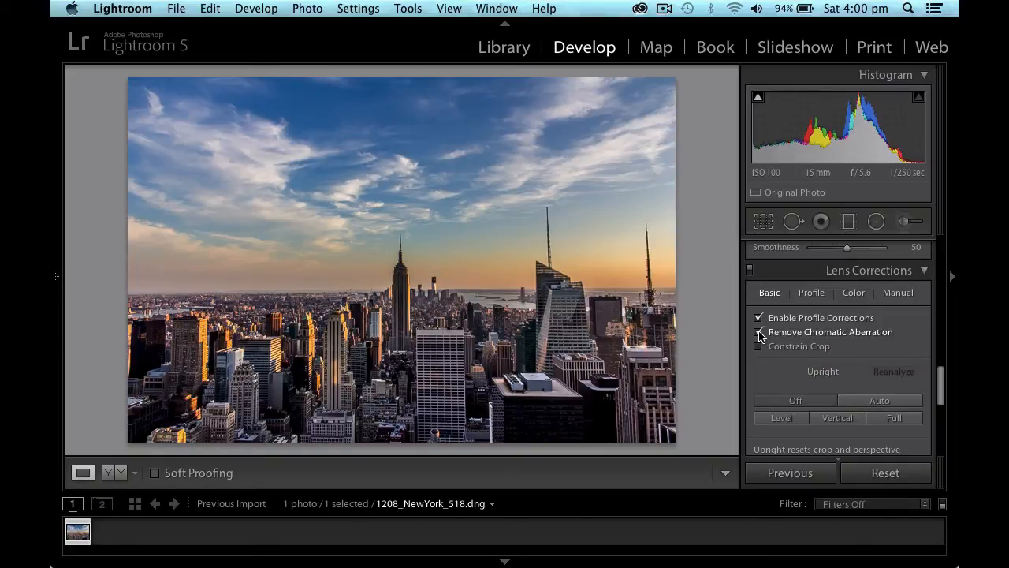
{"action": "left_click", "coordinate": [760, 331]}
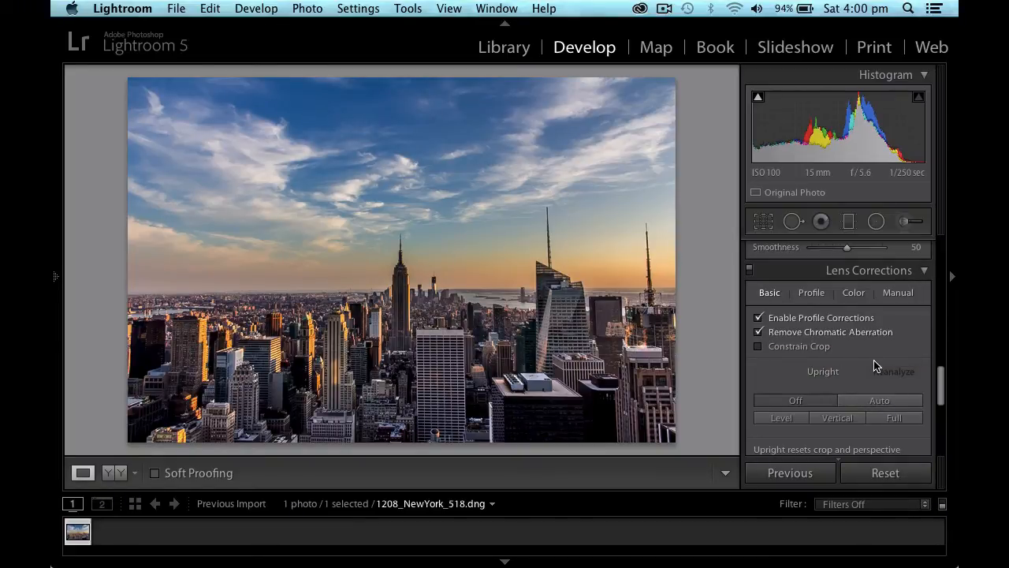
Step: Darken the photo's edges with a Highlight Priority post-crop vignette Amount of −15
{"action": "scroll", "scroll_direction": "down", "scroll_amount": 3}
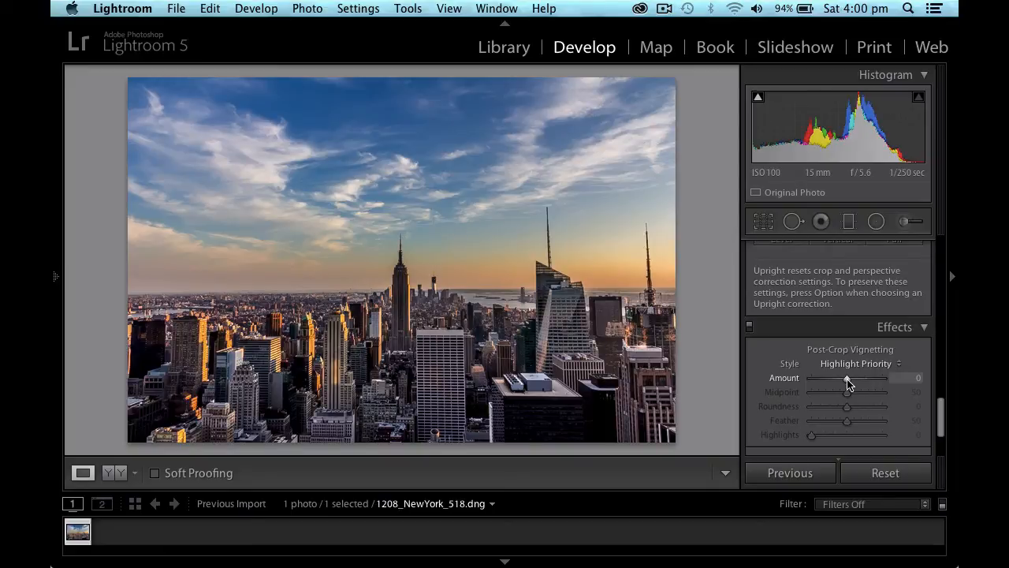
{"action": "left_click_drag", "start_coordinate": [855, 378], "coordinate": [836, 378]}
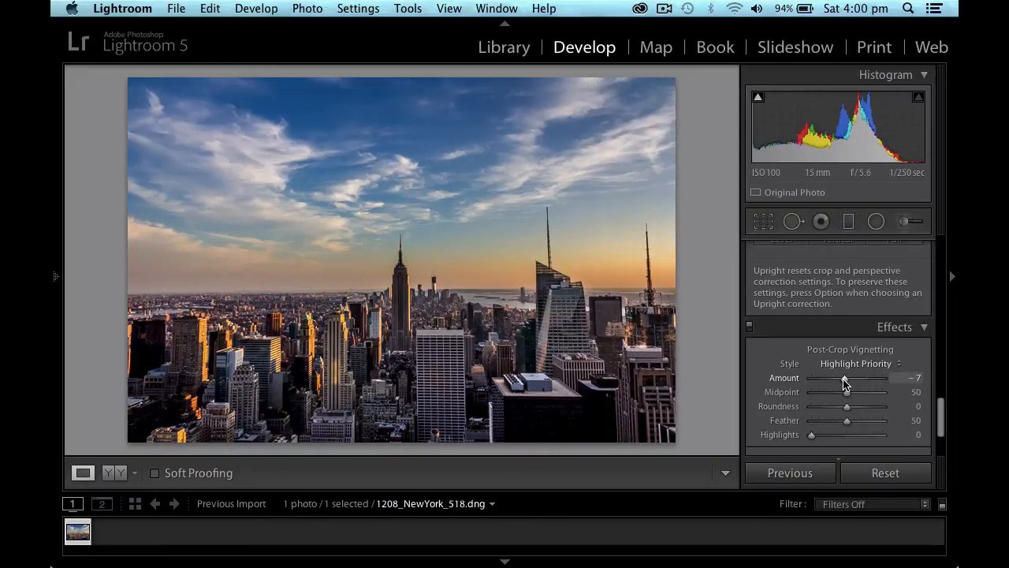
{"action": "left_click_drag", "start_coordinate": [848, 378], "coordinate": [833, 378]}
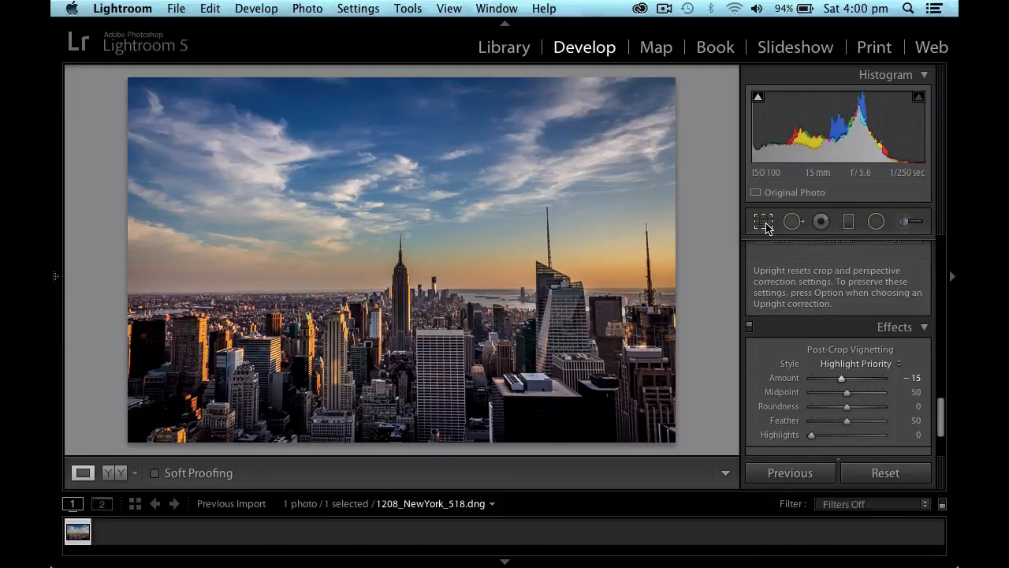
Step: Crop the skyline photo with a slight 0.51° straighten and commit it
{"action": "left_click", "coordinate": [763, 221]}
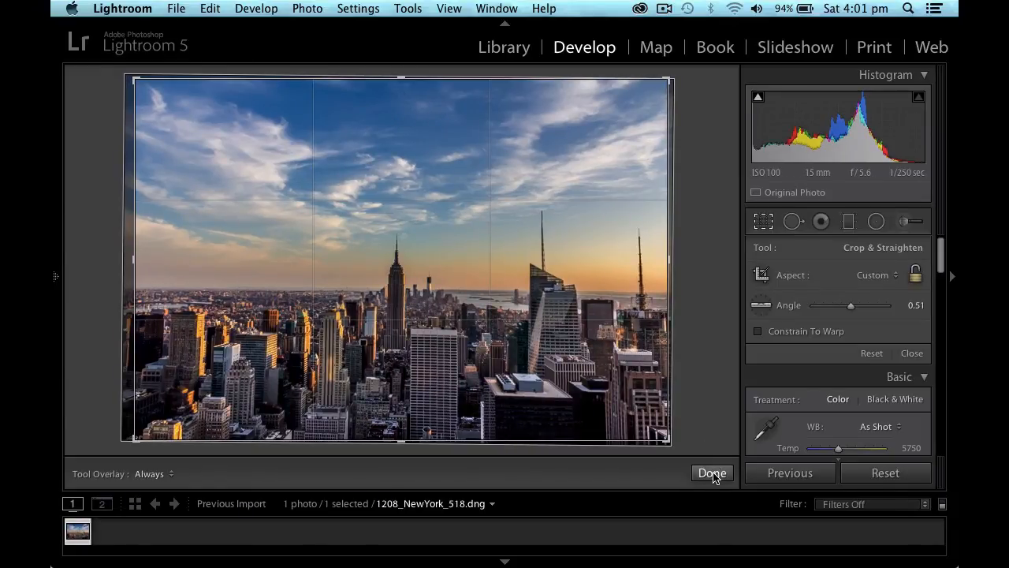
{"action": "left_click", "coordinate": [713, 473]}
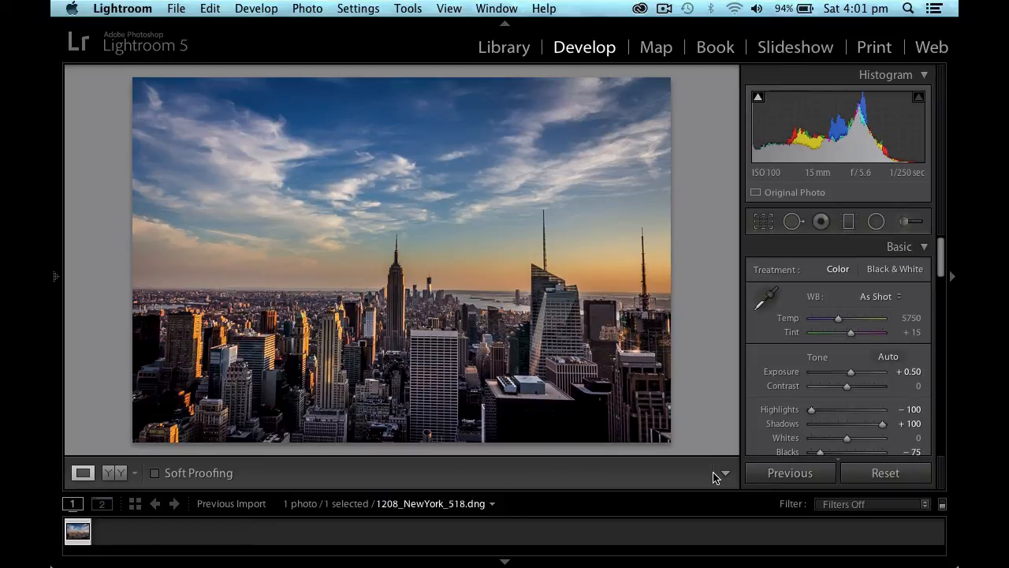
{"action": "mouse_move", "coordinate": [689, 398]}
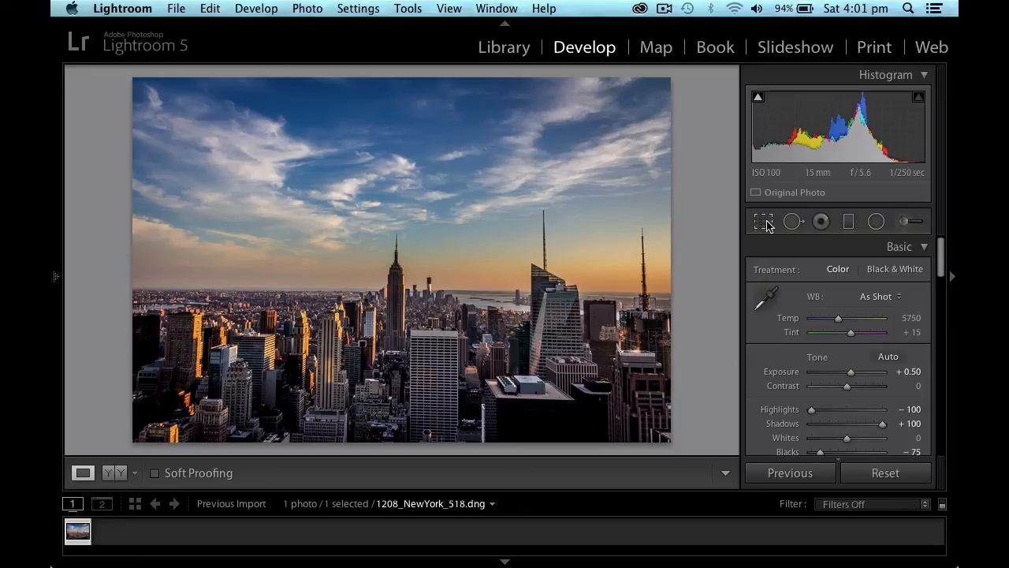
Step: Revise the crop's straighten angle to about −0.68° to level the skyline and recommit it
{"action": "left_click", "coordinate": [763, 221]}
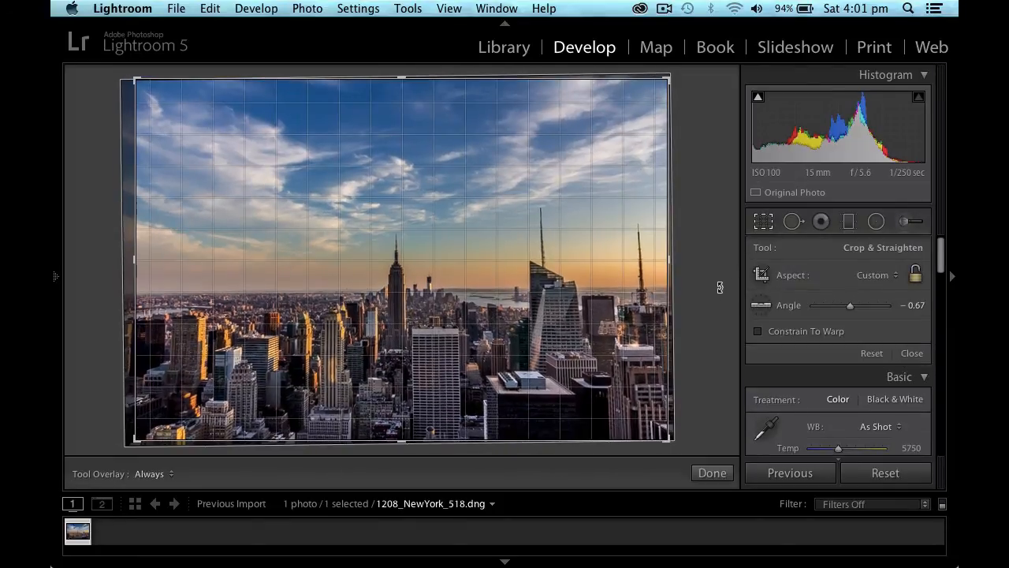
{"action": "left_click_drag", "start_coordinate": [850, 306], "coordinate": [854, 306]}
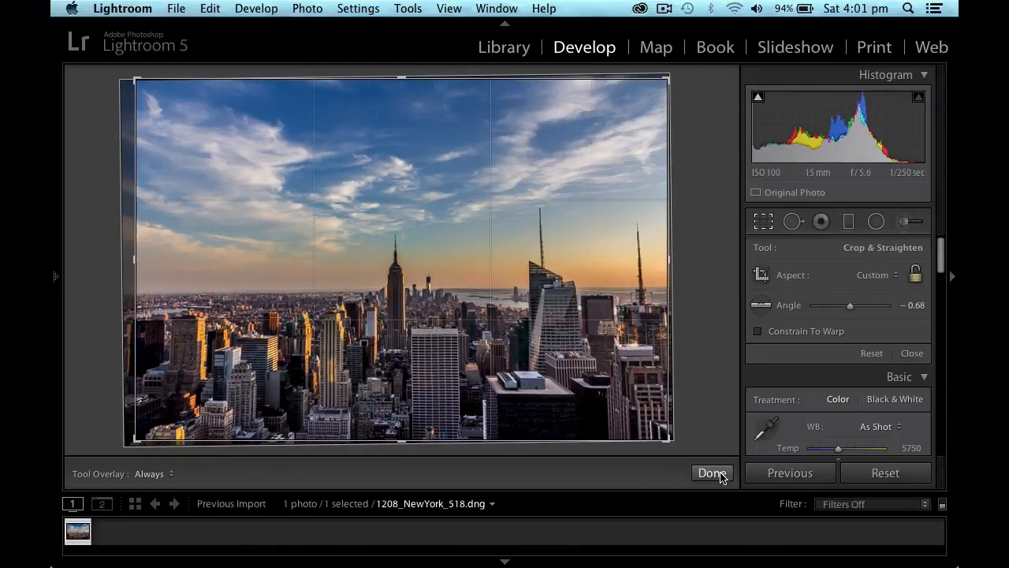
{"action": "left_click", "coordinate": [712, 473]}
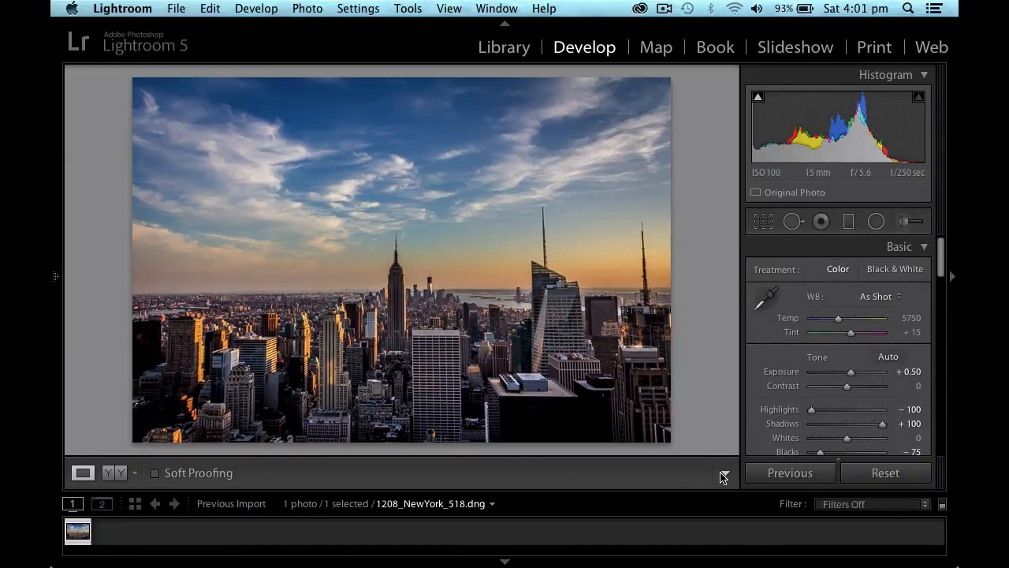
{"action": "mouse_move", "coordinate": [445, 350]}
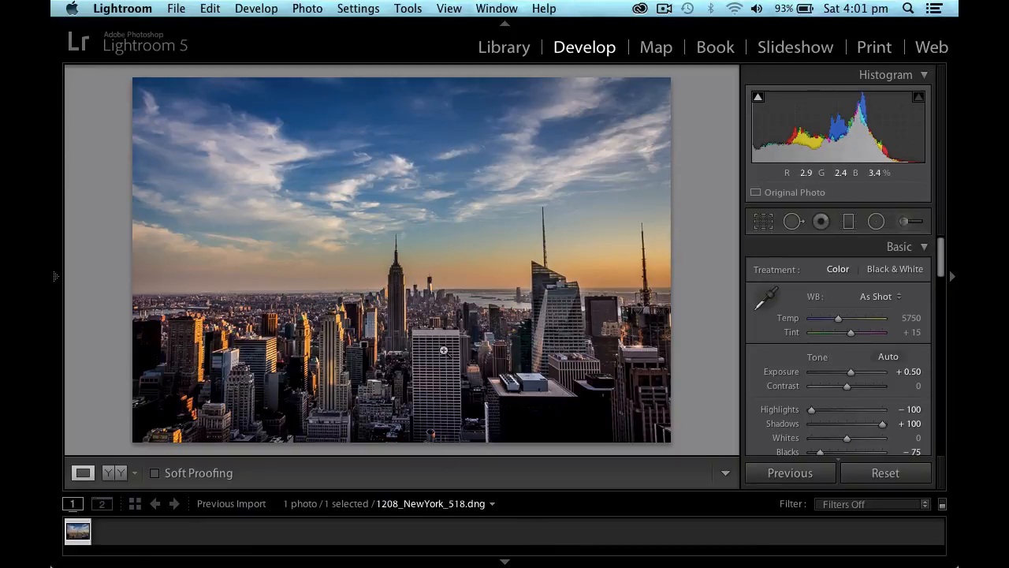
{"action": "mouse_move", "coordinate": [725, 360]}
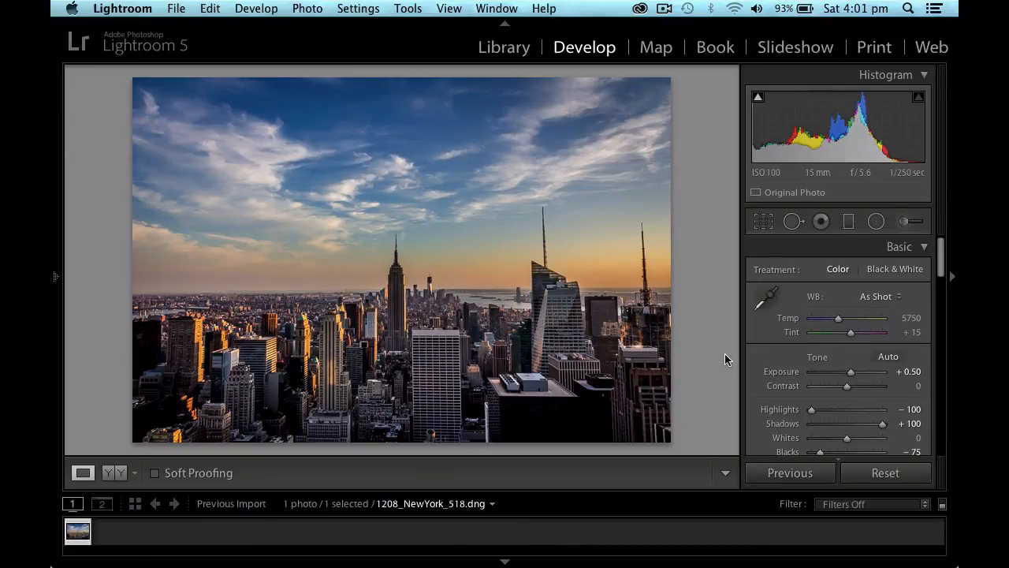